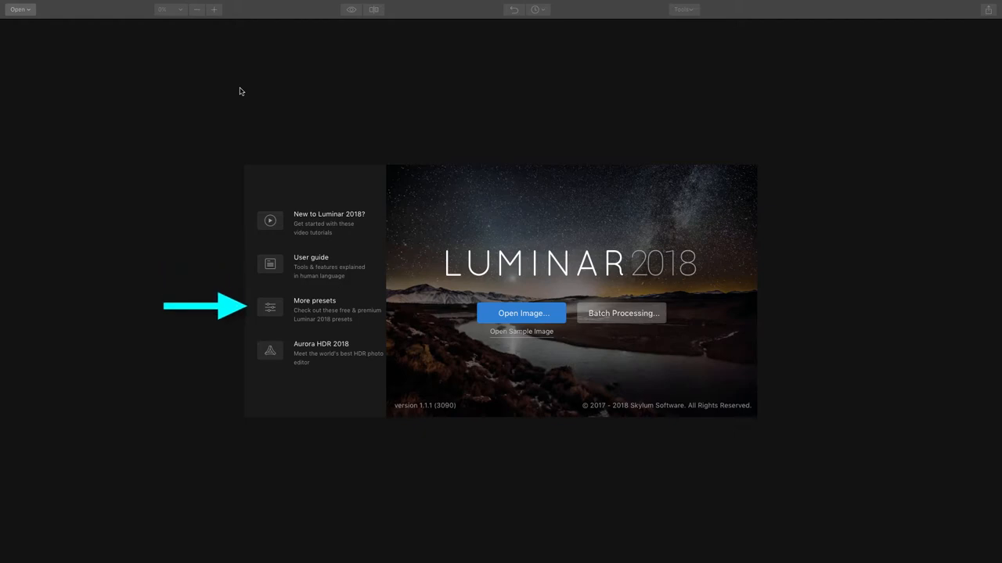
pyautogui.moveTo(269, 349)
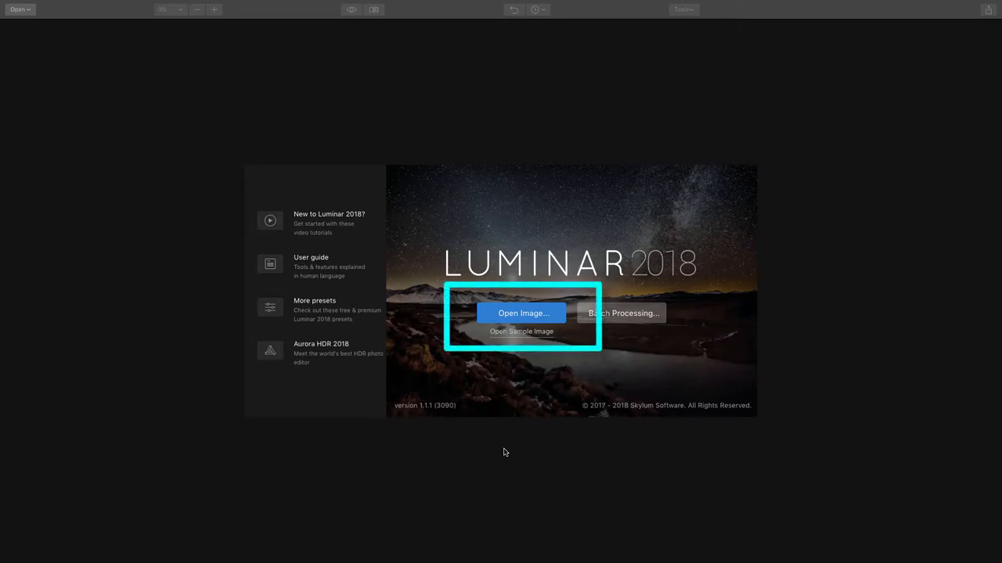
pyautogui.moveTo(524, 424)
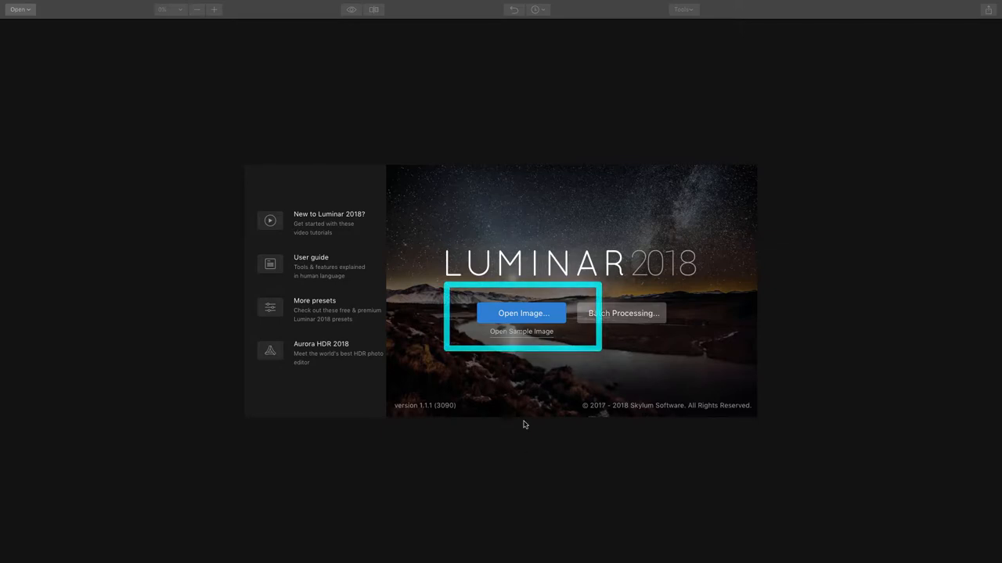
# - Open the raw file _MG_0943-3.CR2, repeating the open through the File menu
pyautogui.click(522, 313)
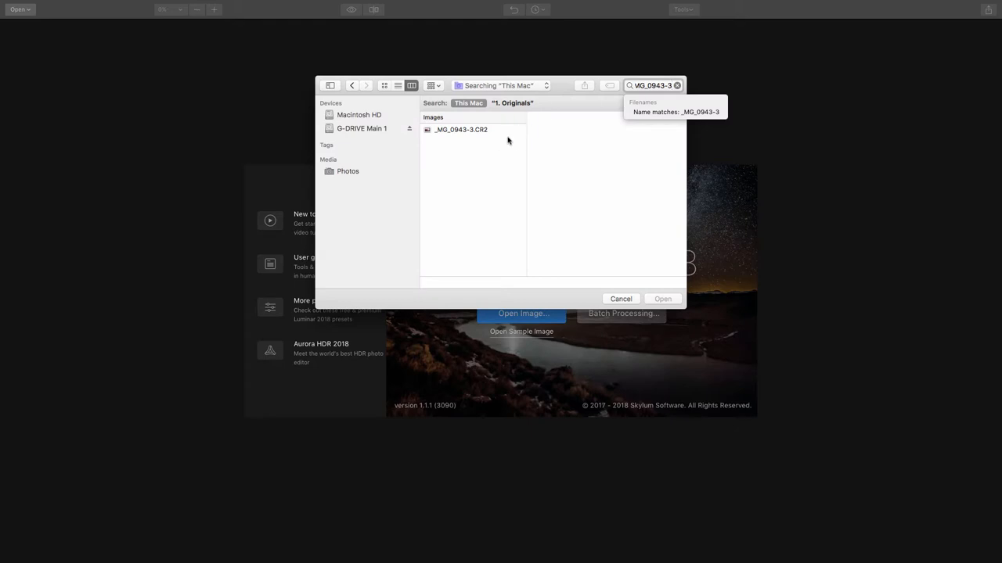
pyautogui.click(460, 129)
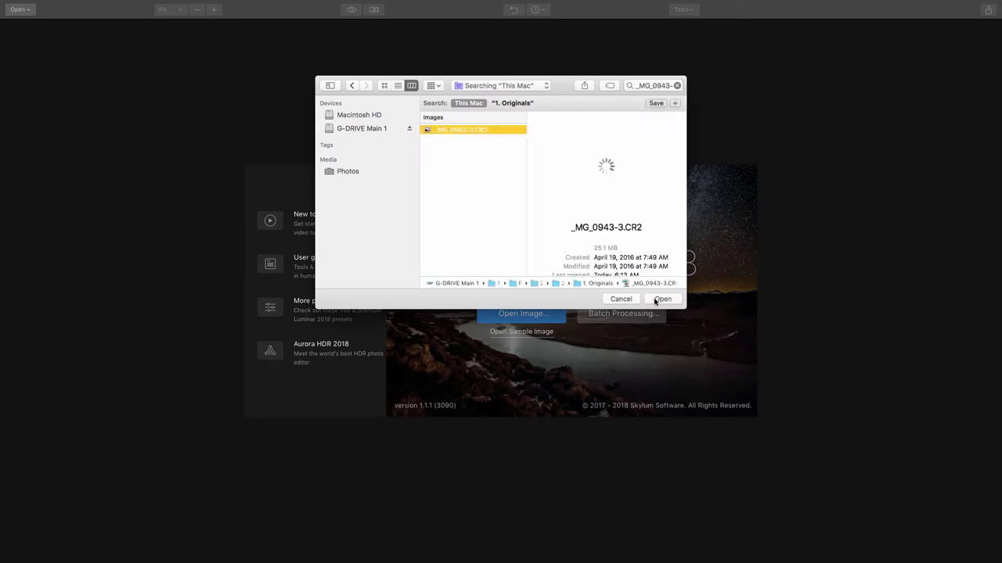
pyautogui.click(620, 299)
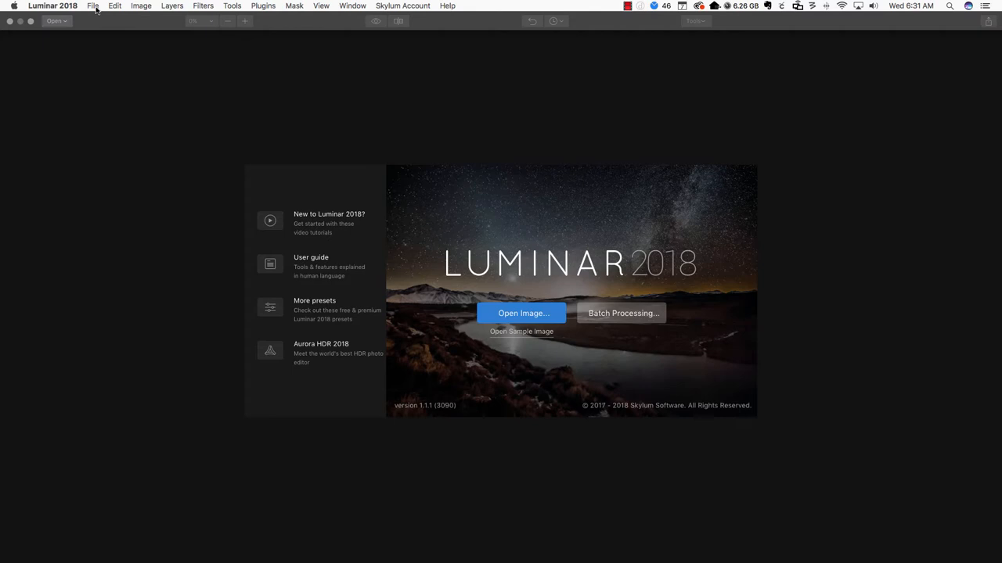
pyautogui.click(93, 5)
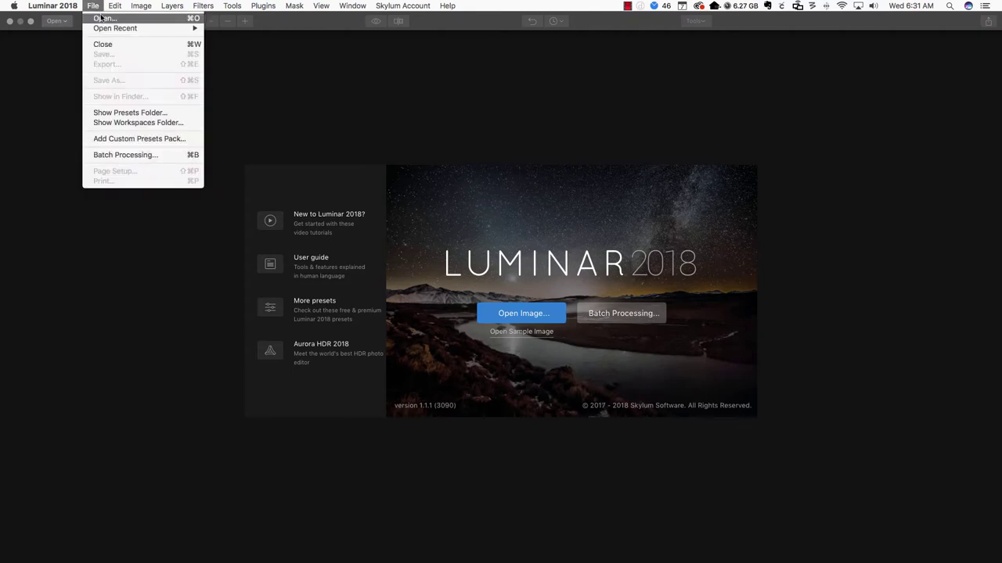
pyautogui.click(104, 18)
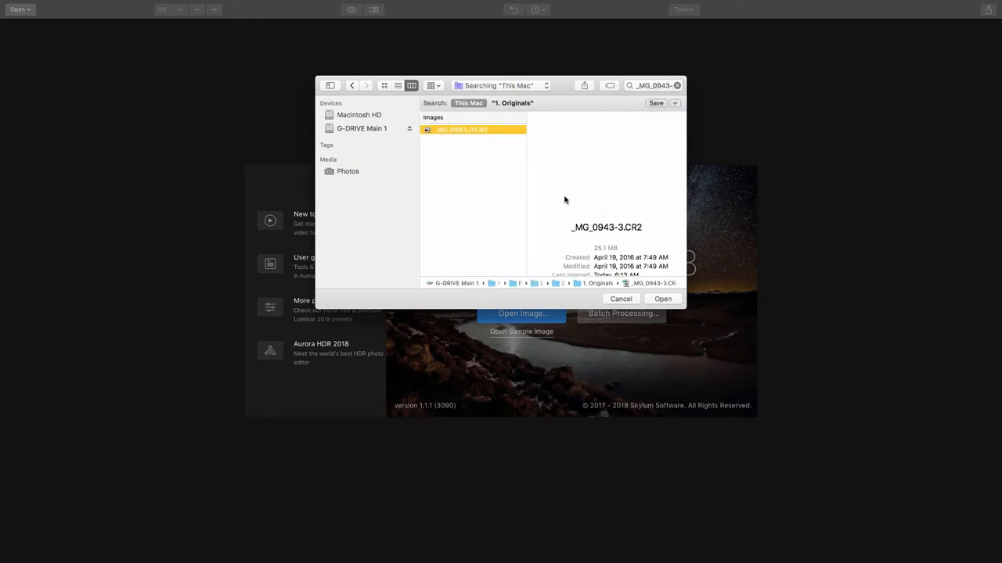
pyautogui.click(662, 299)
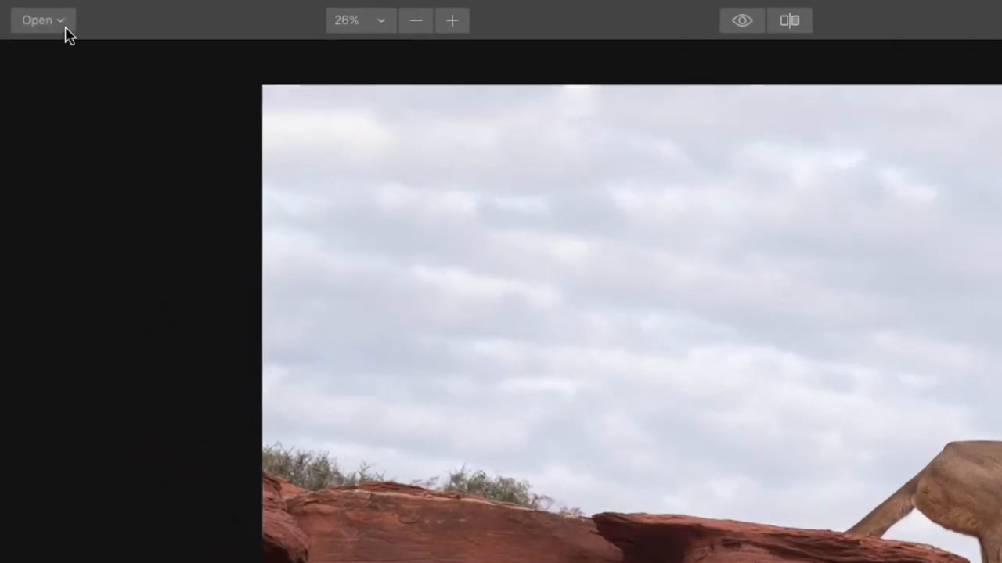
pyautogui.click(41, 19)
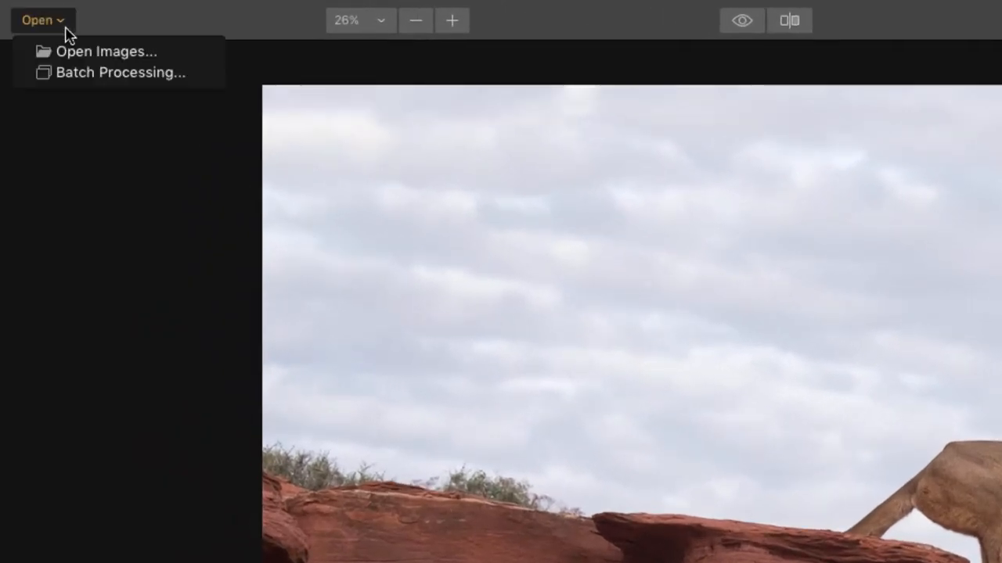
pyautogui.moveTo(71, 35)
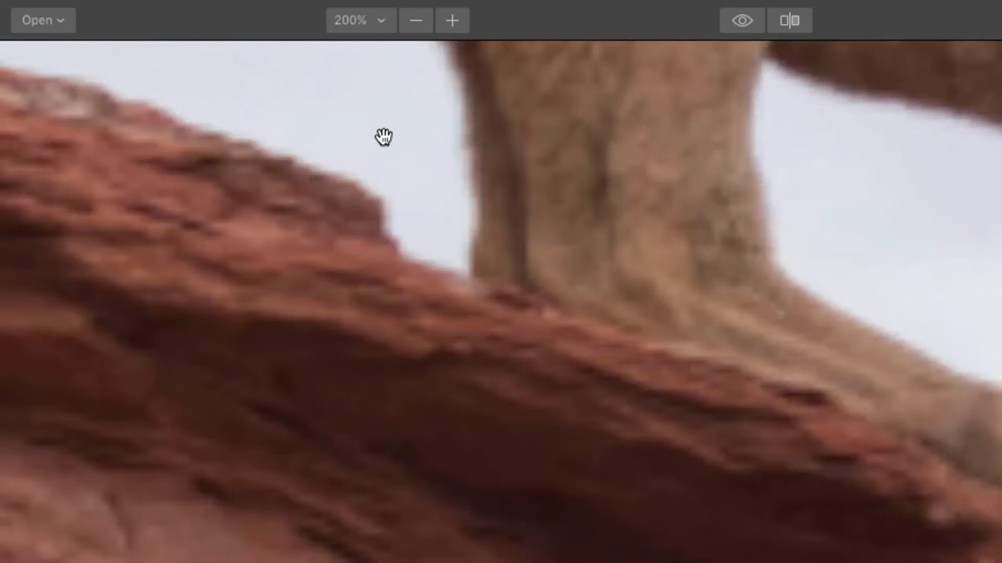
pyautogui.click(359, 19)
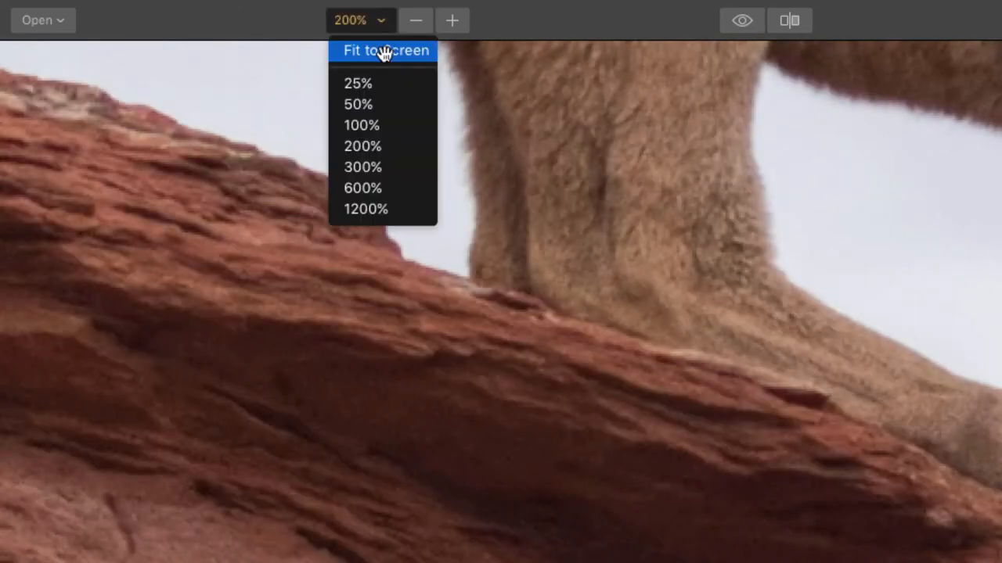
pyautogui.click(384, 50)
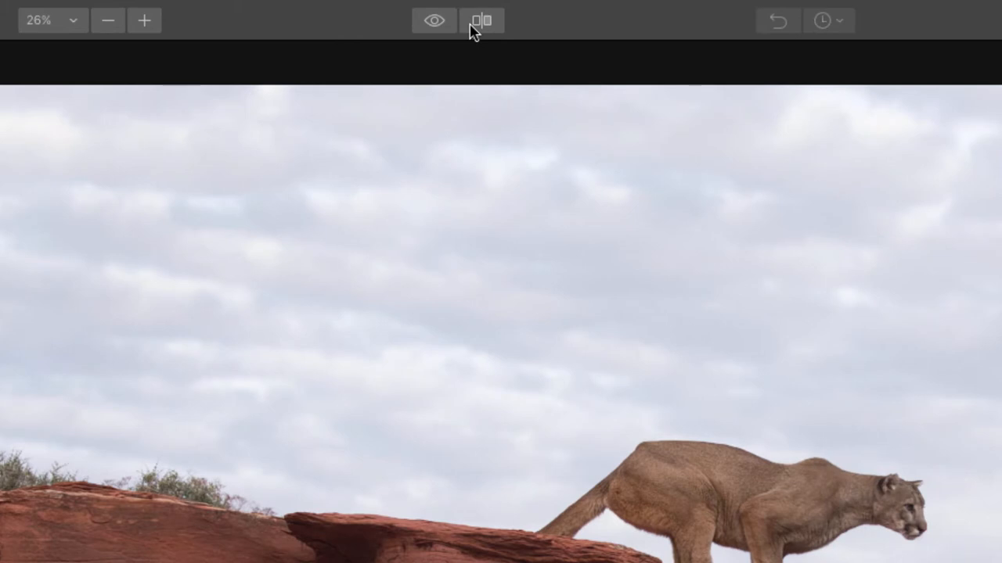
pyautogui.moveTo(434, 20)
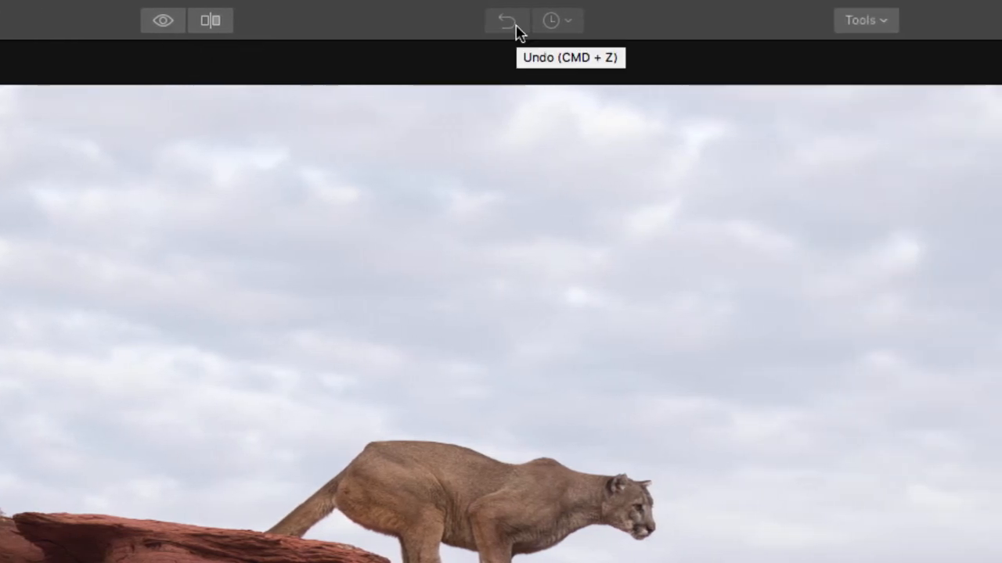
pyautogui.moveTo(552, 20)
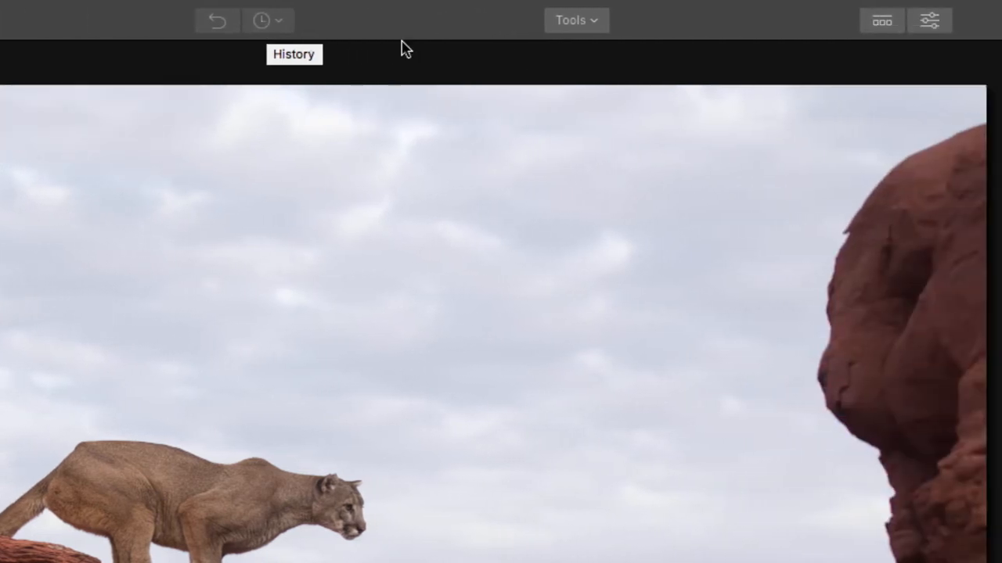
pyautogui.moveTo(558, 64)
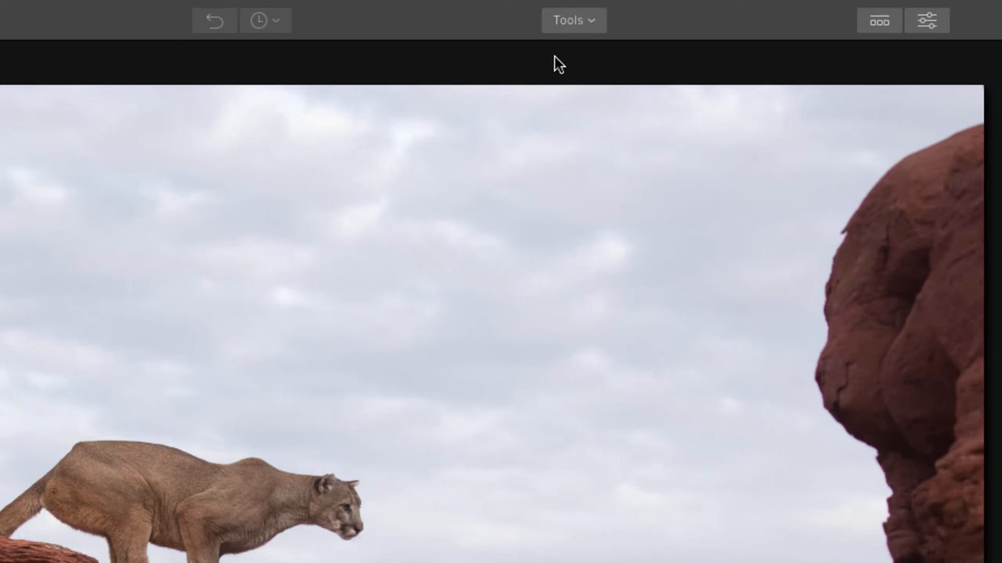
pyautogui.moveTo(589, 33)
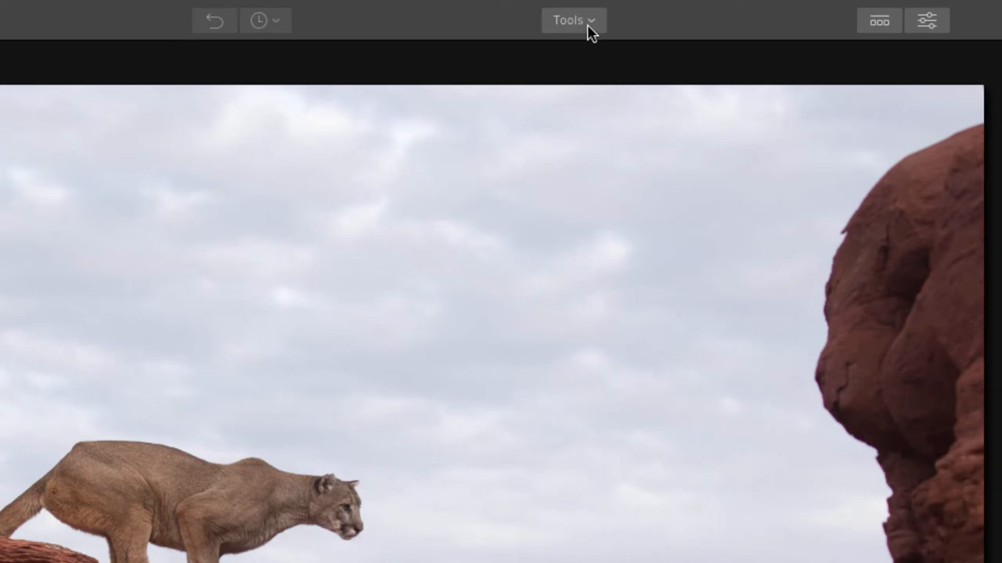
pyautogui.click(573, 20)
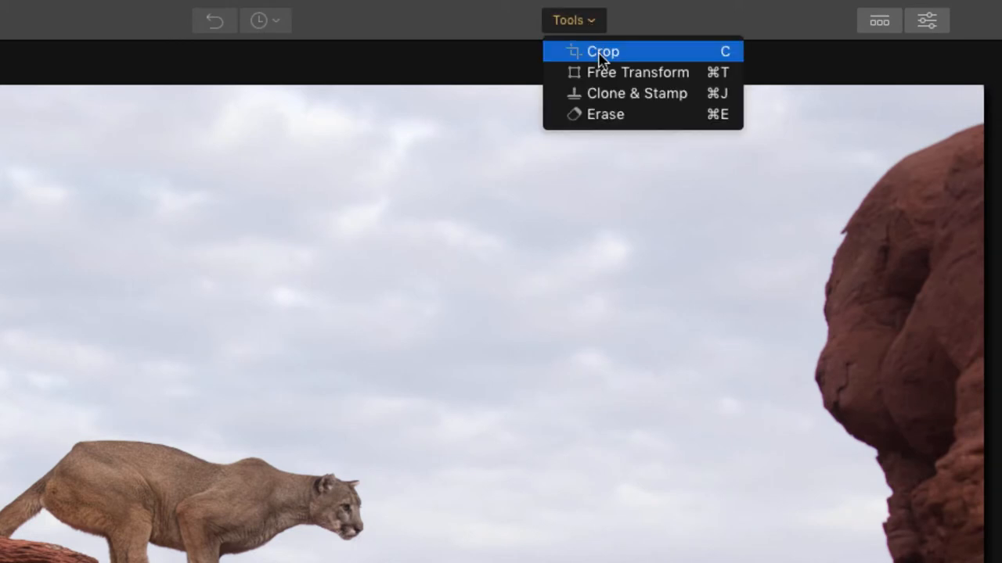
pyautogui.moveTo(622, 72)
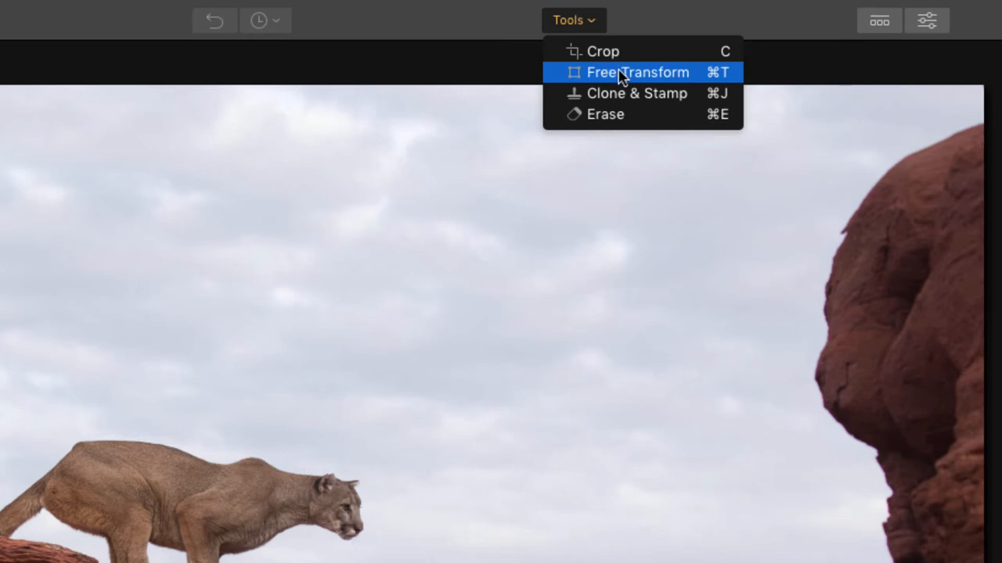
pyautogui.moveTo(637, 93)
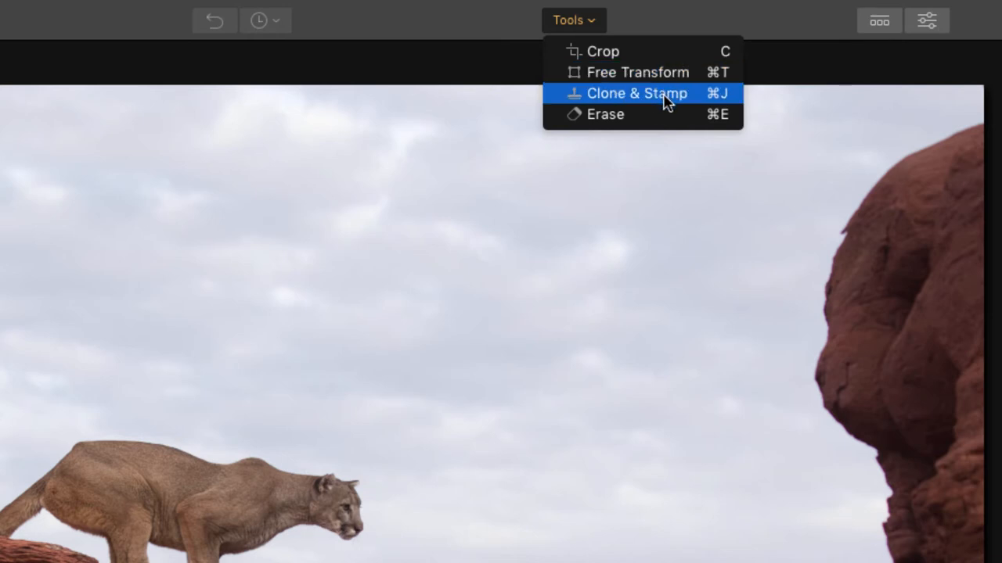
pyautogui.moveTo(666, 114)
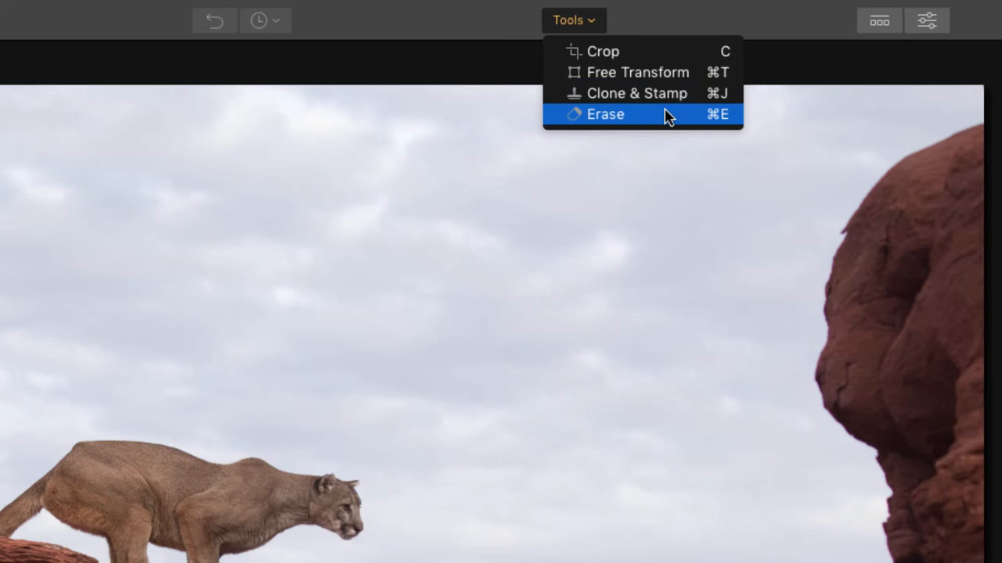
pyautogui.click(605, 114)
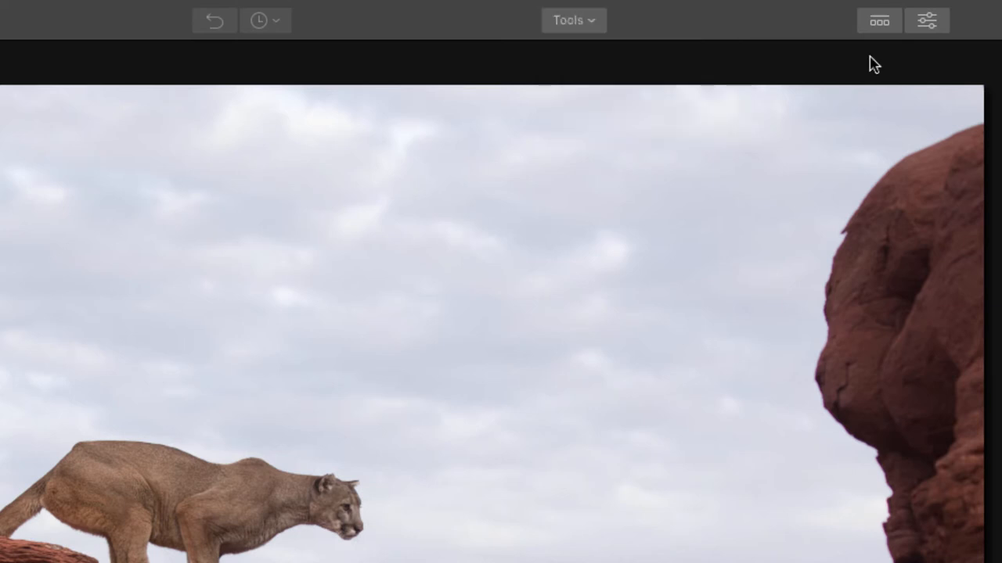
pyautogui.moveTo(879, 26)
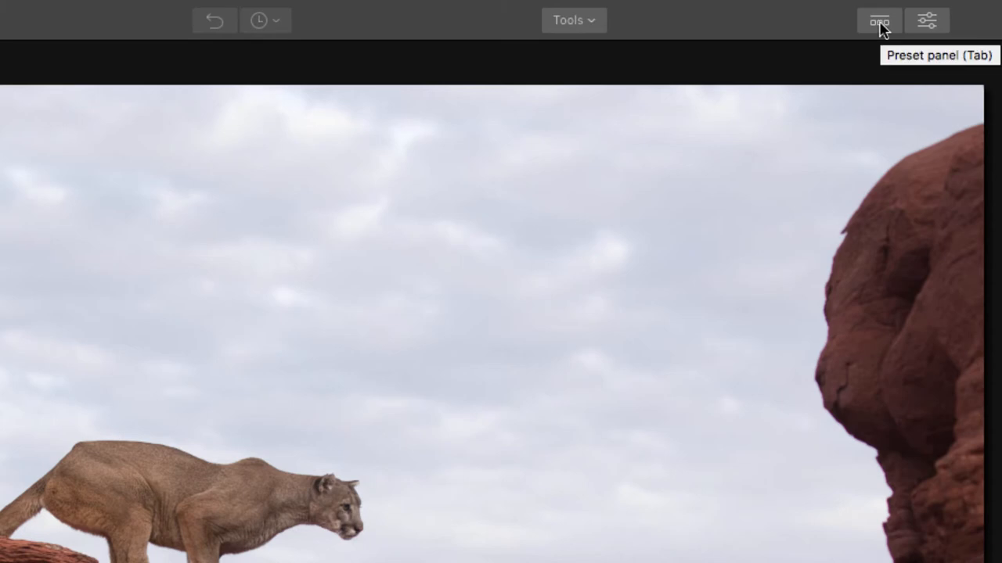
# - Show and hide the preset strip, then bring up the layers-and-filters side panel
pyautogui.click(878, 21)
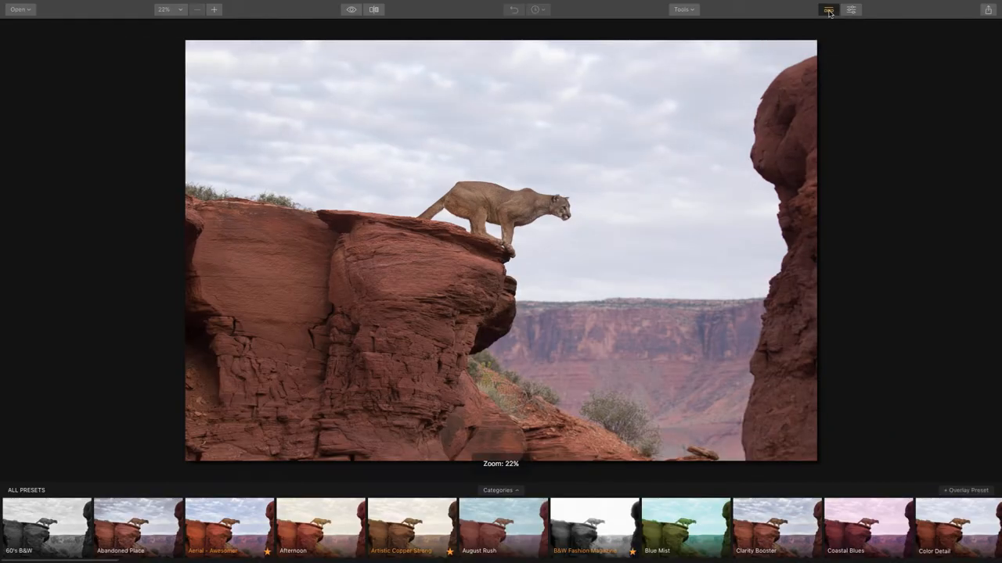
pyautogui.click(828, 9)
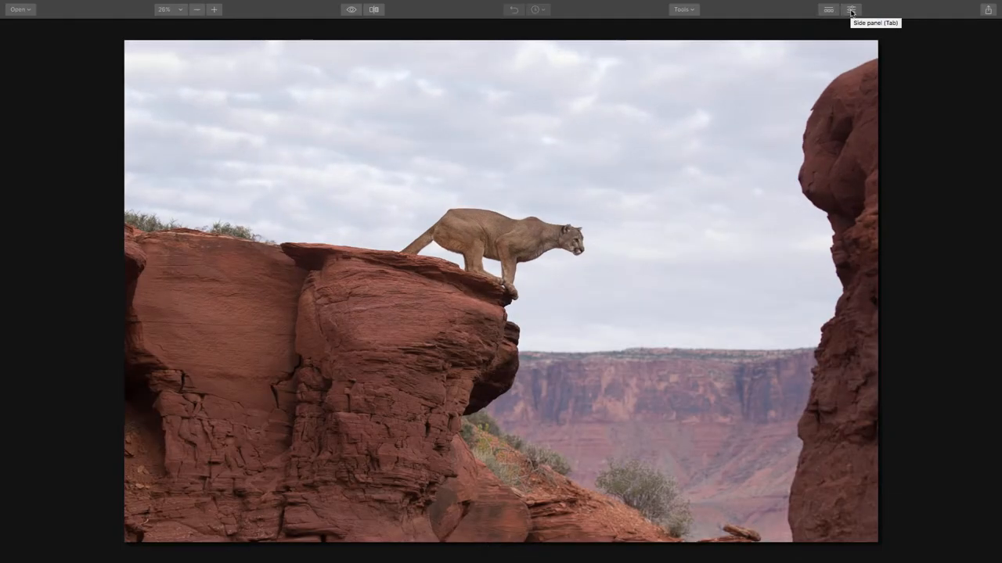
pyautogui.click(850, 10)
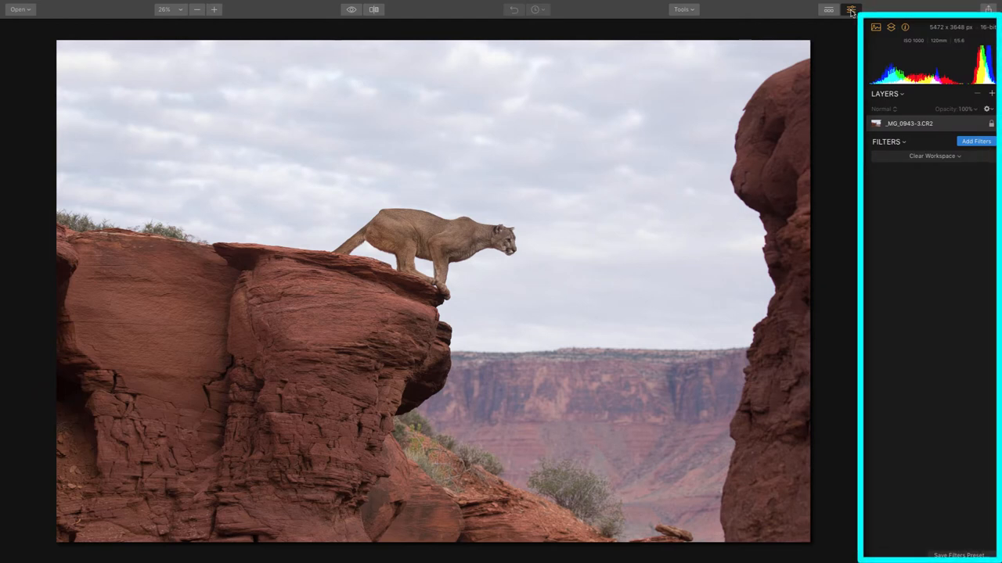
pyautogui.click(886, 93)
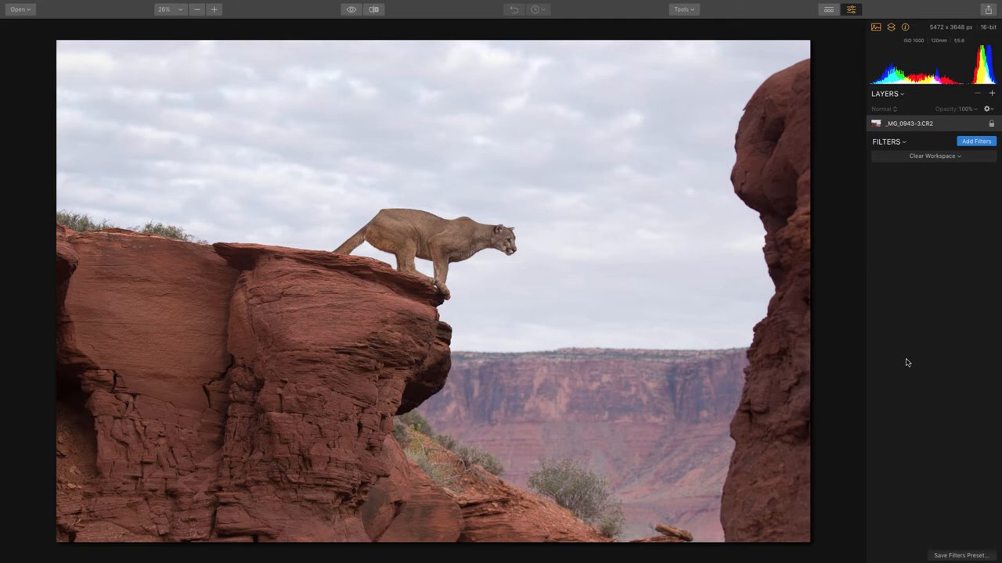
pyautogui.moveTo(837, 84)
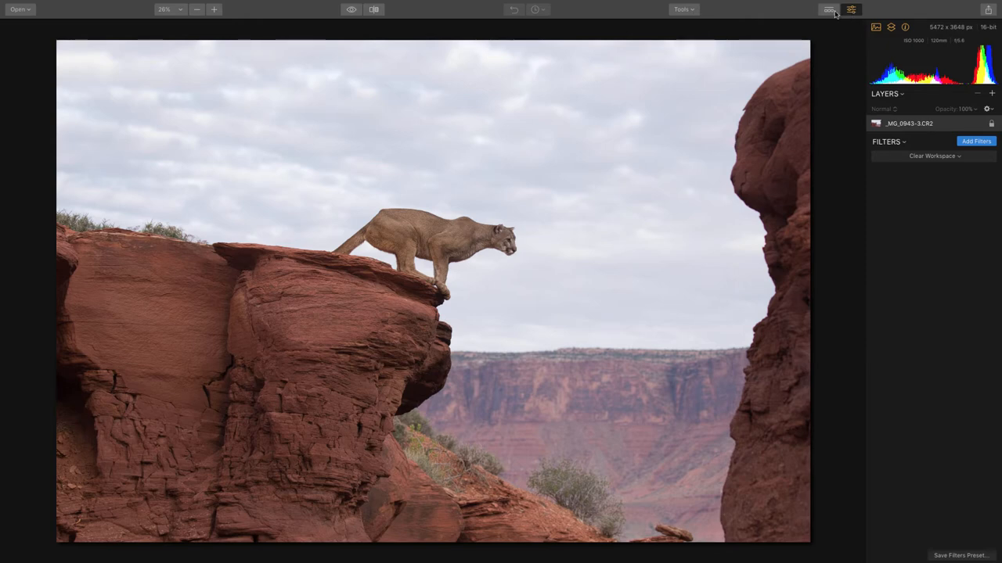
pyautogui.moveTo(828, 10)
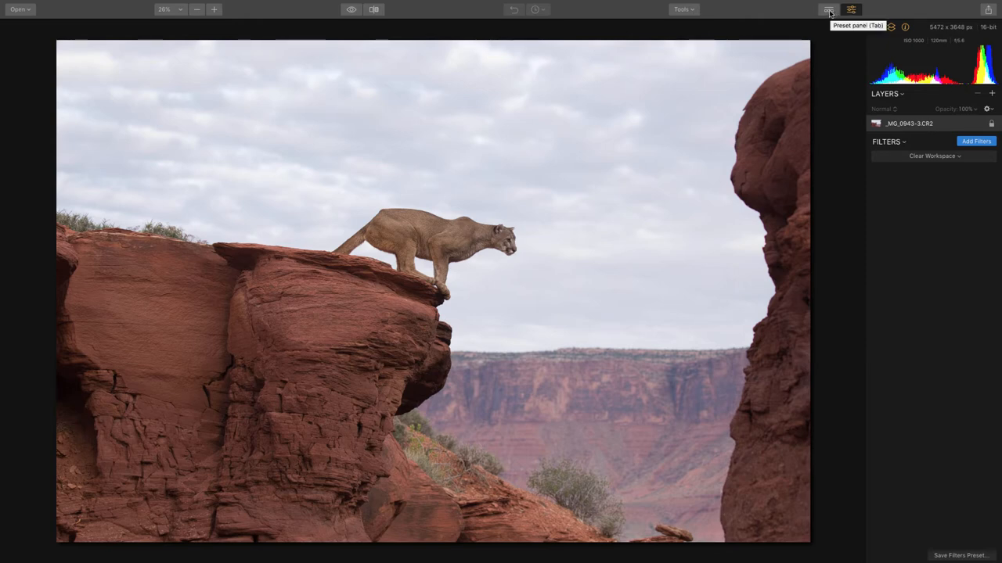
pyautogui.click(827, 10)
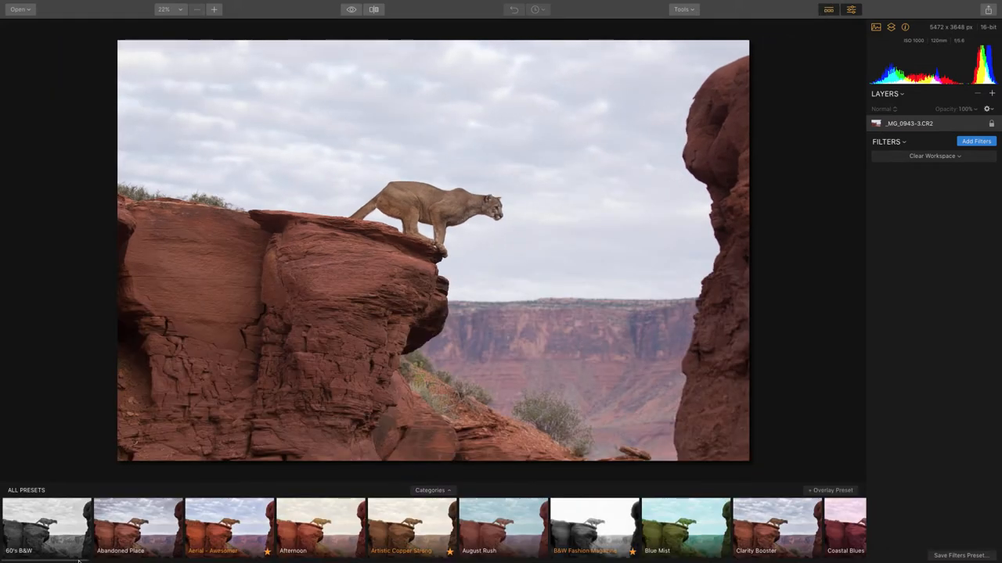
pyautogui.hscroll(3)
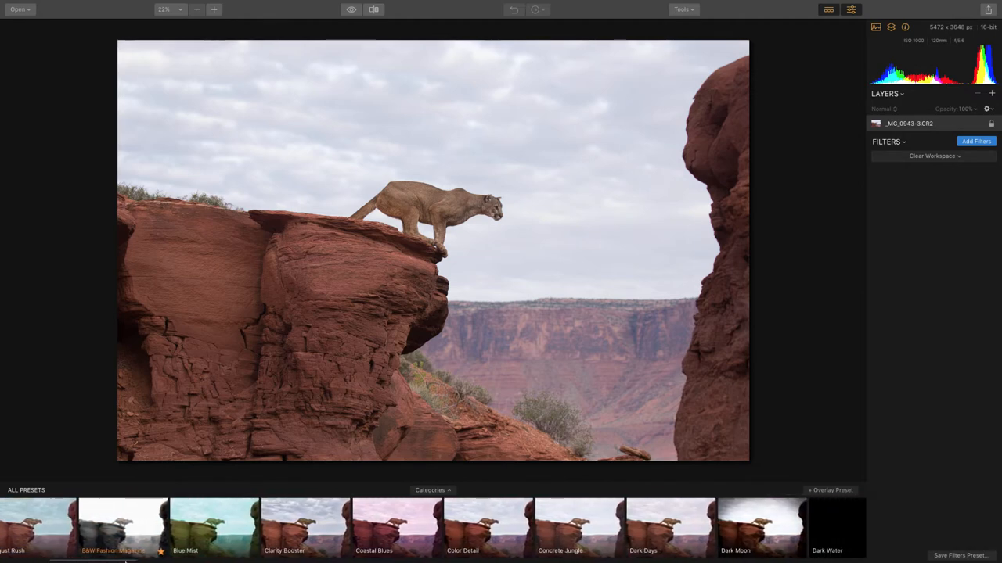
pyautogui.hscroll(3)
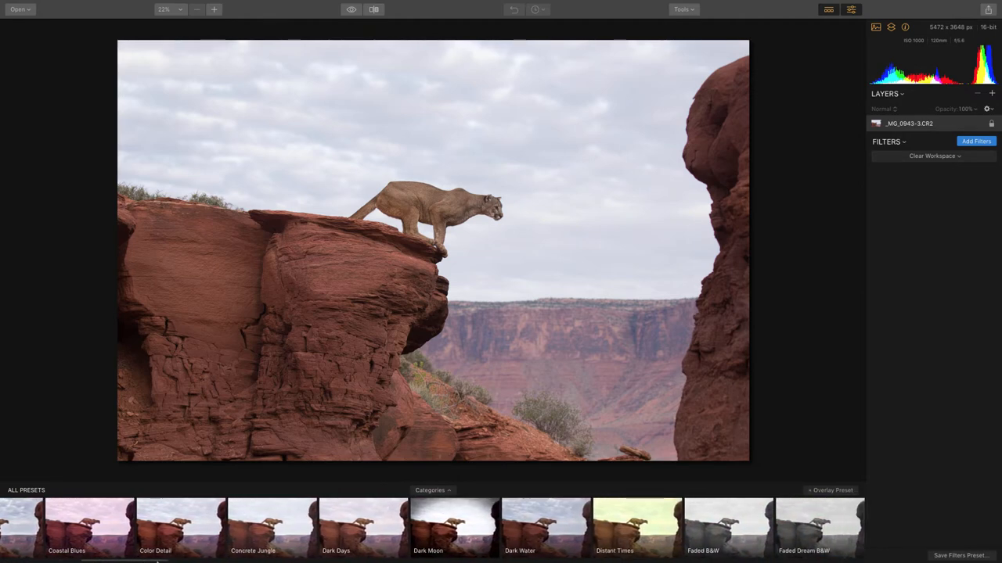
pyautogui.hscroll(3)
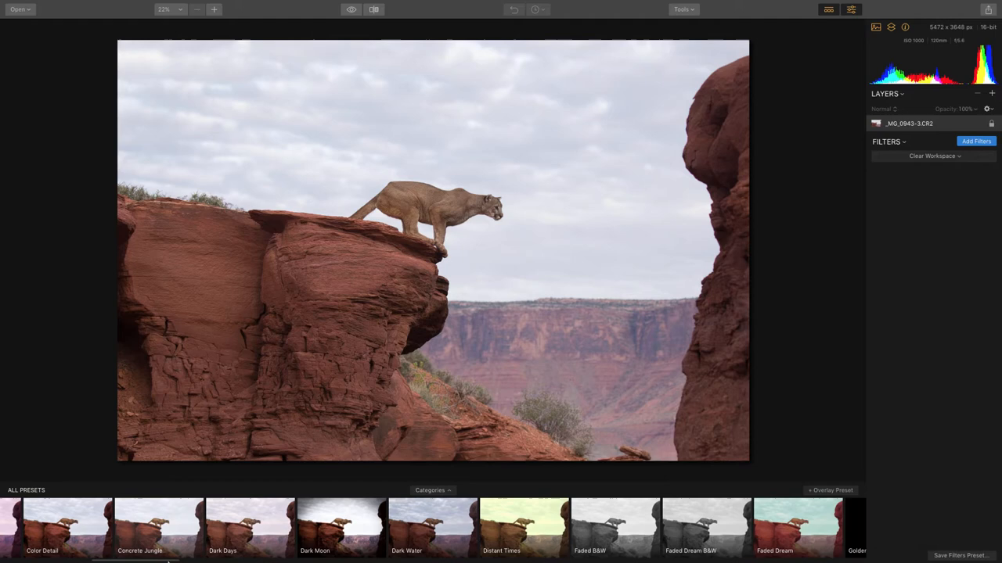
# - Apply the Golden Matte preset and set its Amount slider to 65
pyautogui.click(341, 528)
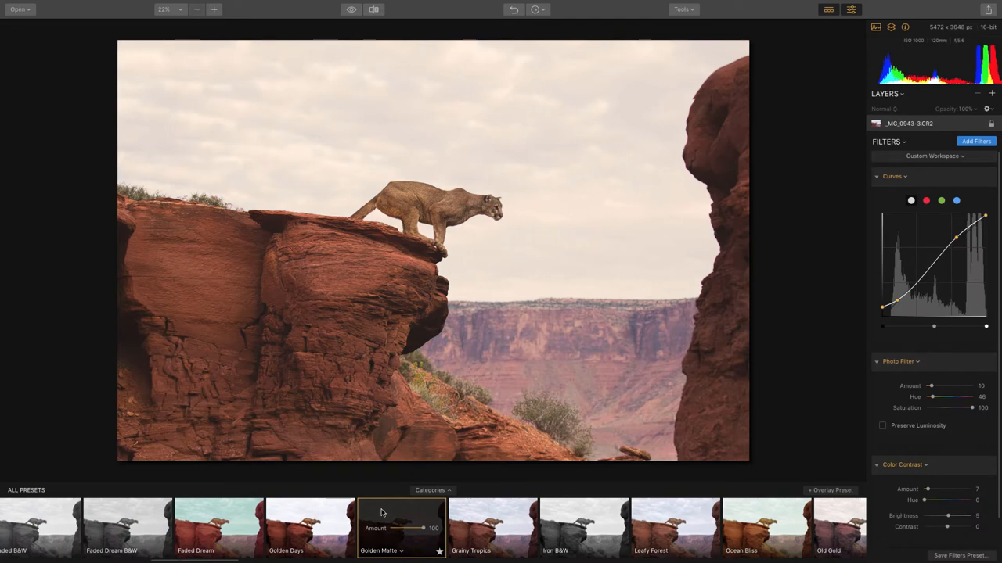
pyautogui.moveTo(382, 511)
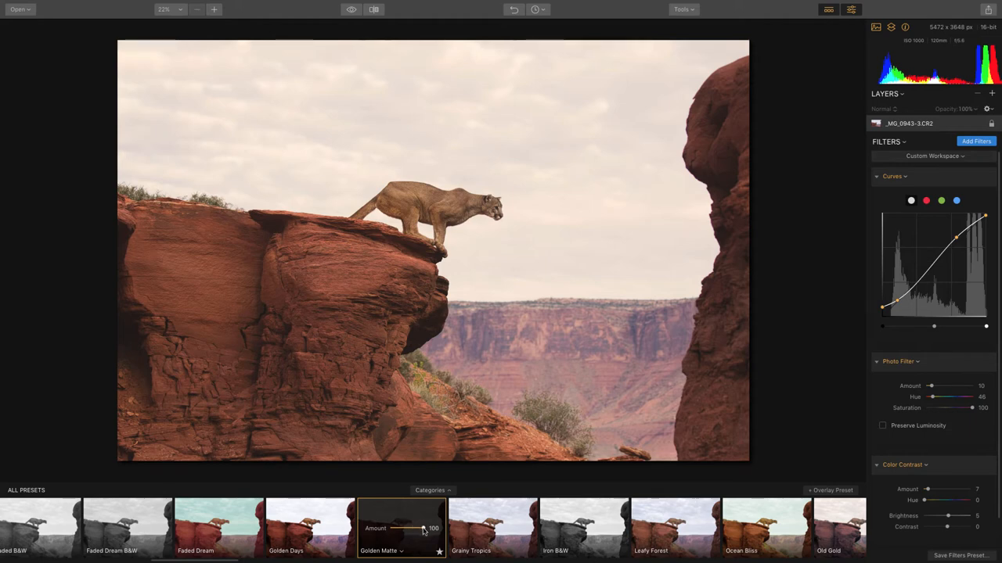
pyautogui.moveTo(425, 529); pyautogui.dragTo(417, 529)
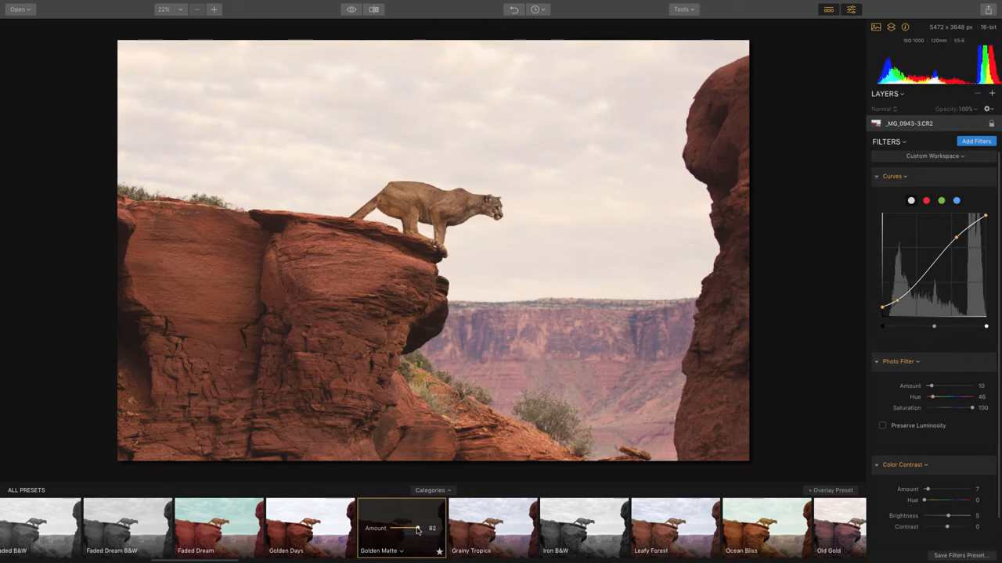
pyautogui.moveTo(417, 529); pyautogui.dragTo(404, 528)
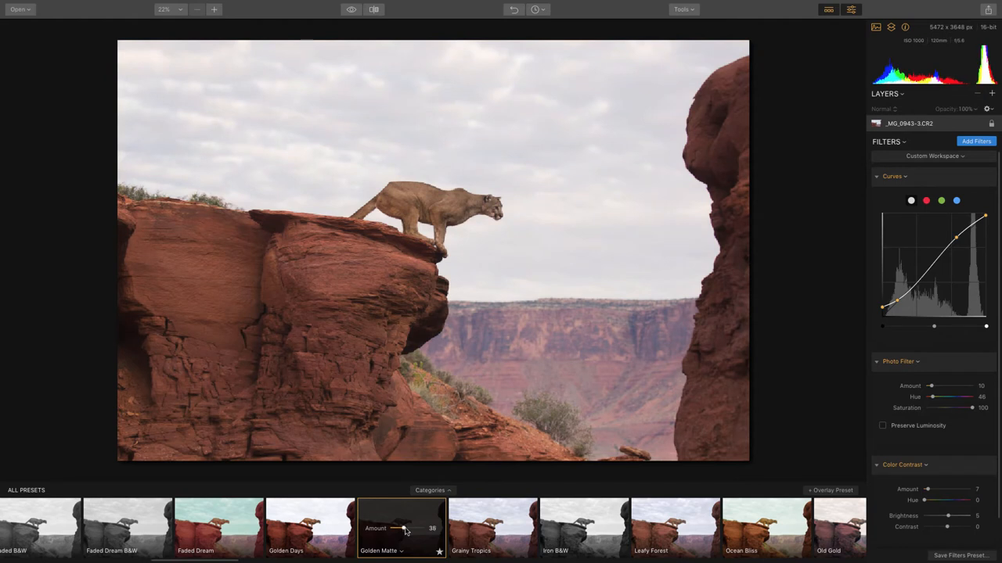
pyautogui.moveTo(403, 528); pyautogui.dragTo(415, 529)
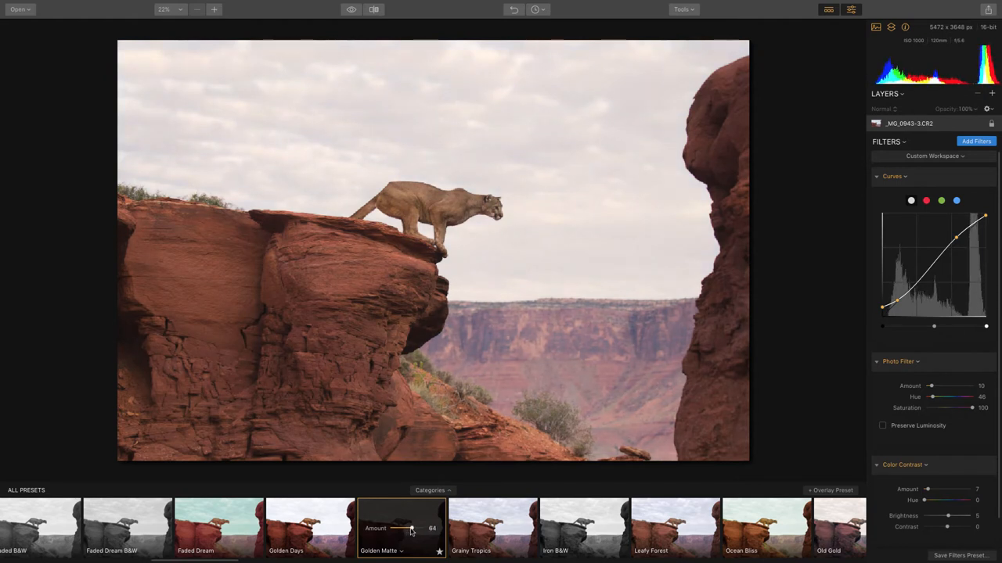
pyautogui.moveTo(413, 528); pyautogui.dragTo(415, 528)
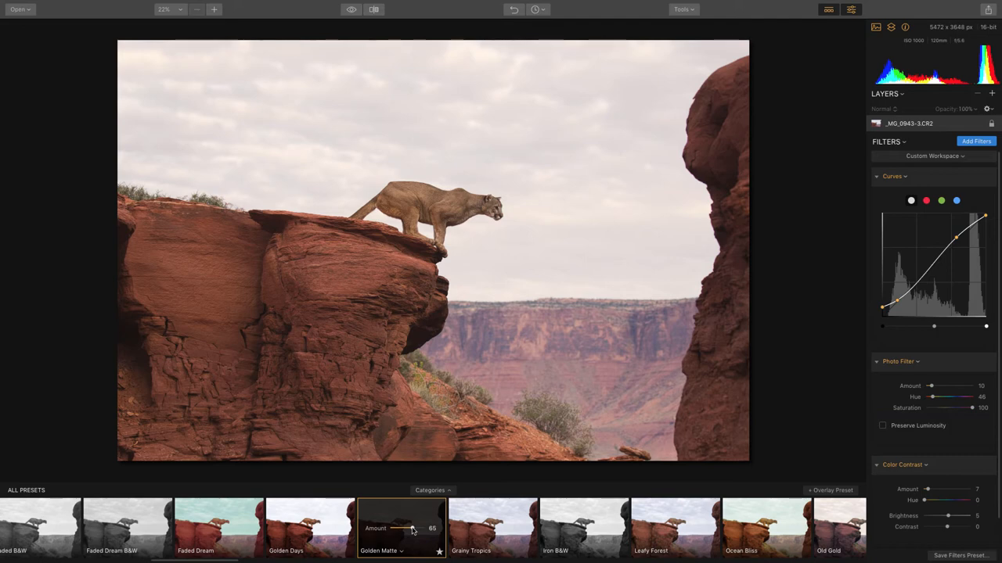
pyautogui.moveTo(853, 10)
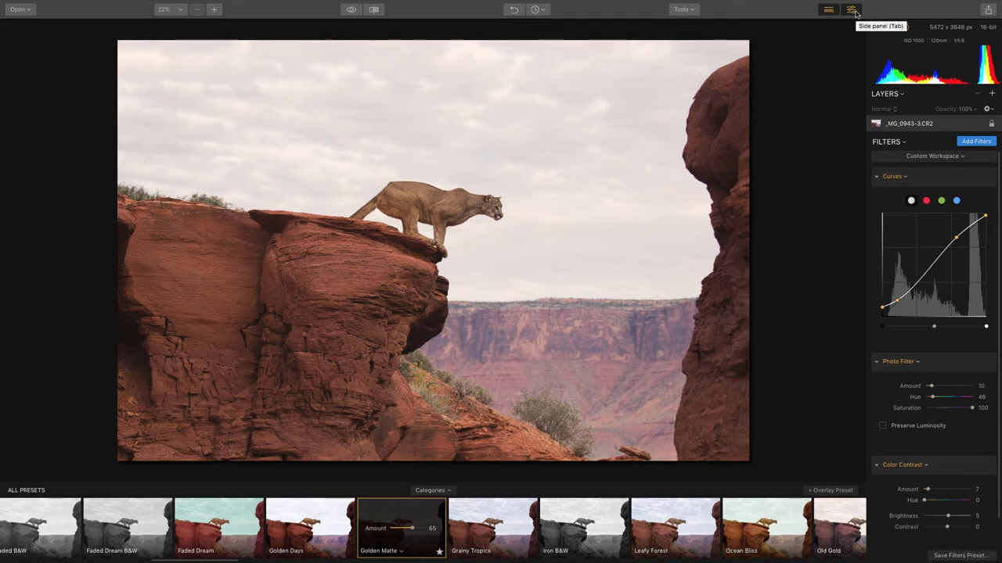
pyautogui.moveTo(996, 186)
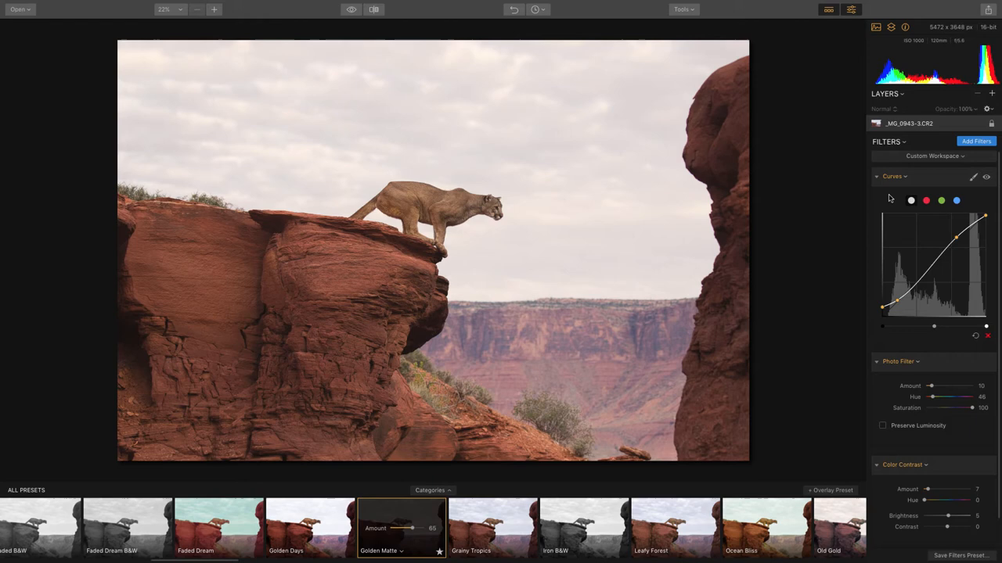
# - Fold away the Curves and Photo Filter settings in the side panel
pyautogui.click(877, 177)
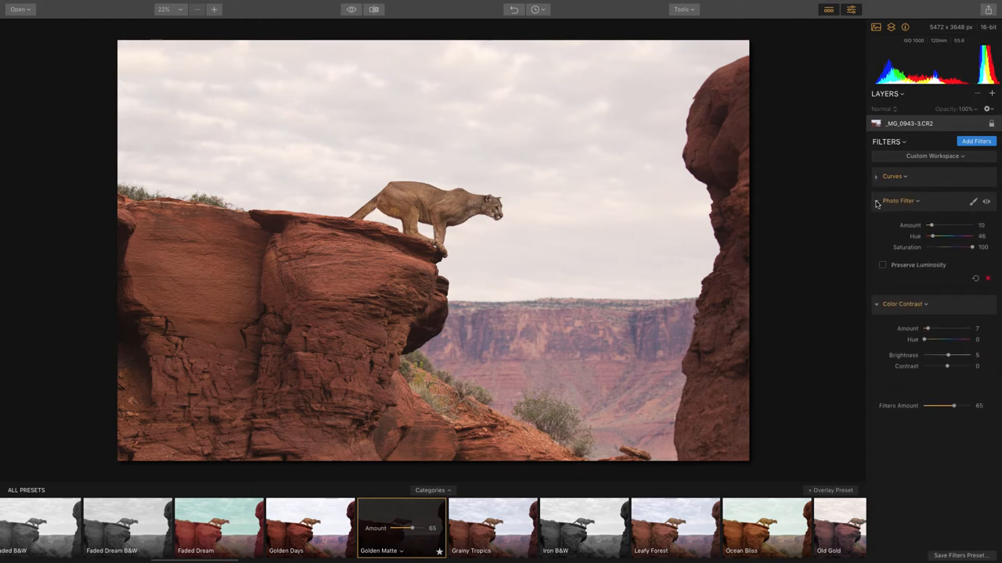
pyautogui.click(877, 201)
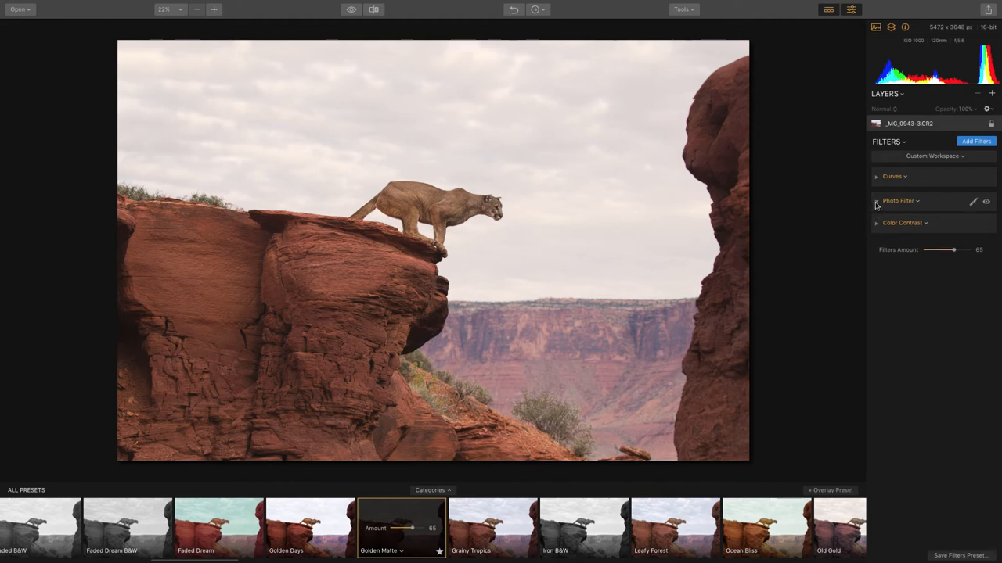
# - Expand Photo Filter, return its Amount to about 10, and toggle its visibility
pyautogui.click(876, 201)
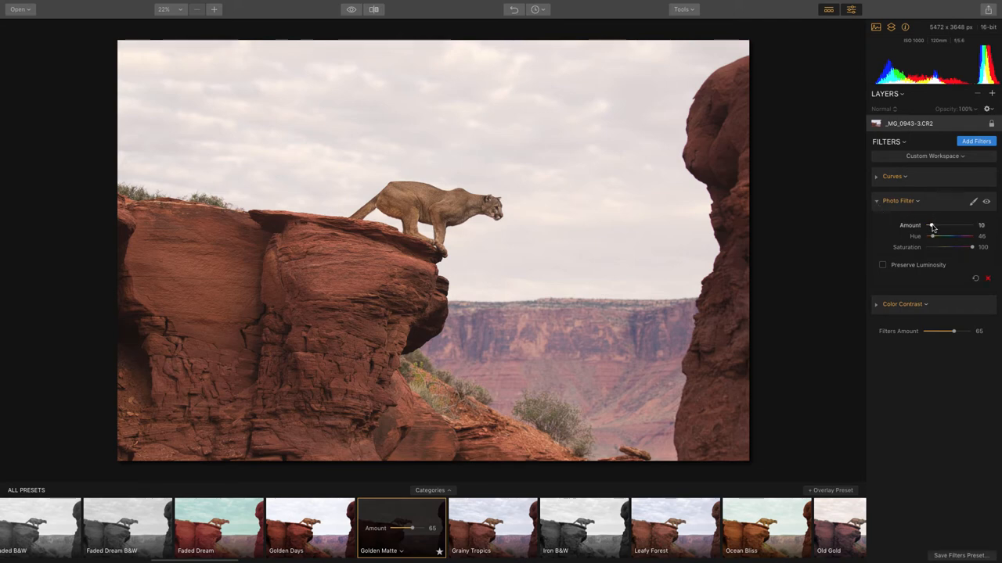
pyautogui.moveTo(929, 225); pyautogui.dragTo(933, 225)
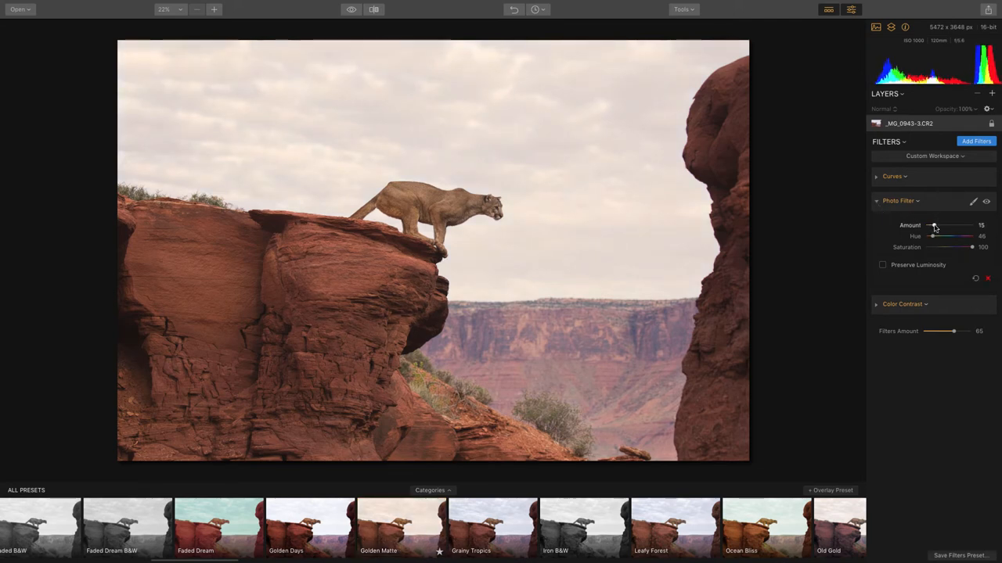
pyautogui.moveTo(936, 225); pyautogui.dragTo(931, 225)
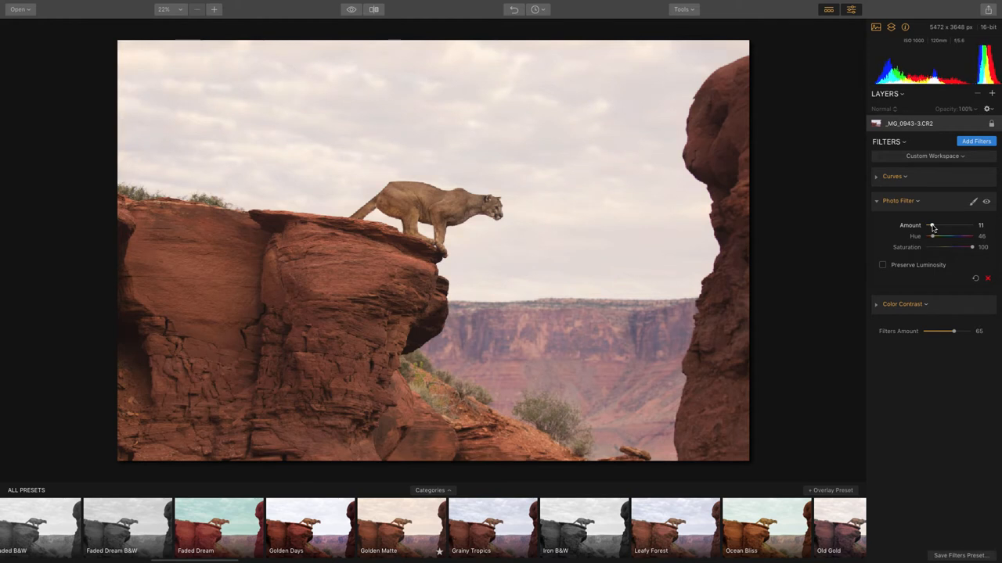
pyautogui.moveTo(932, 225); pyautogui.dragTo(930, 226)
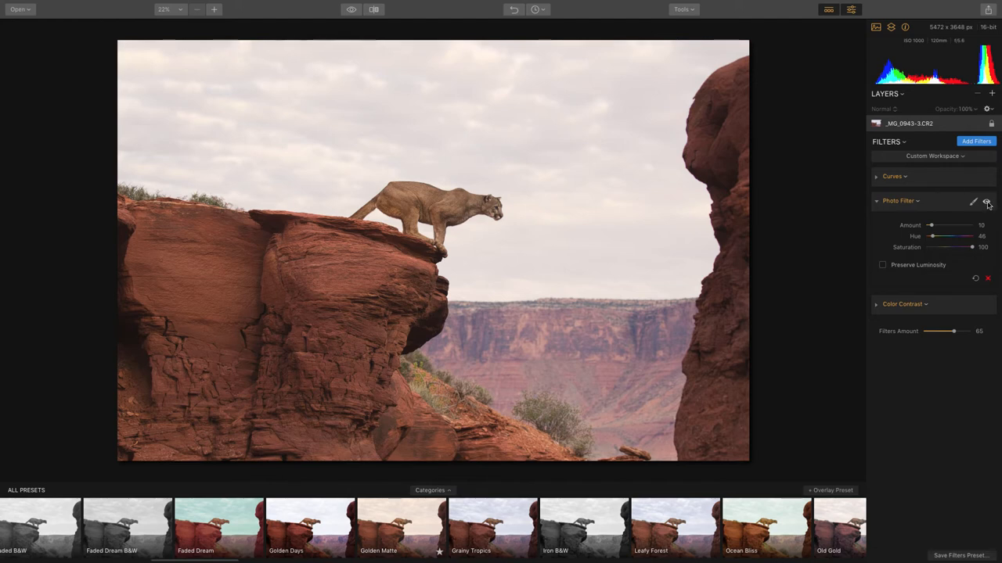
pyautogui.click(987, 202)
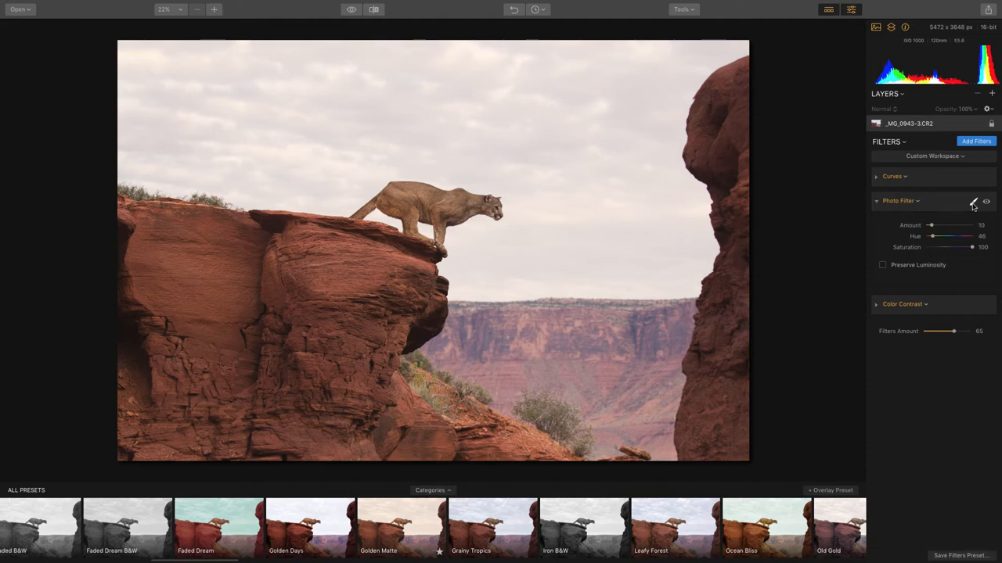
# - Choose Brush from the Photo Filter's masking options
pyautogui.click(974, 202)
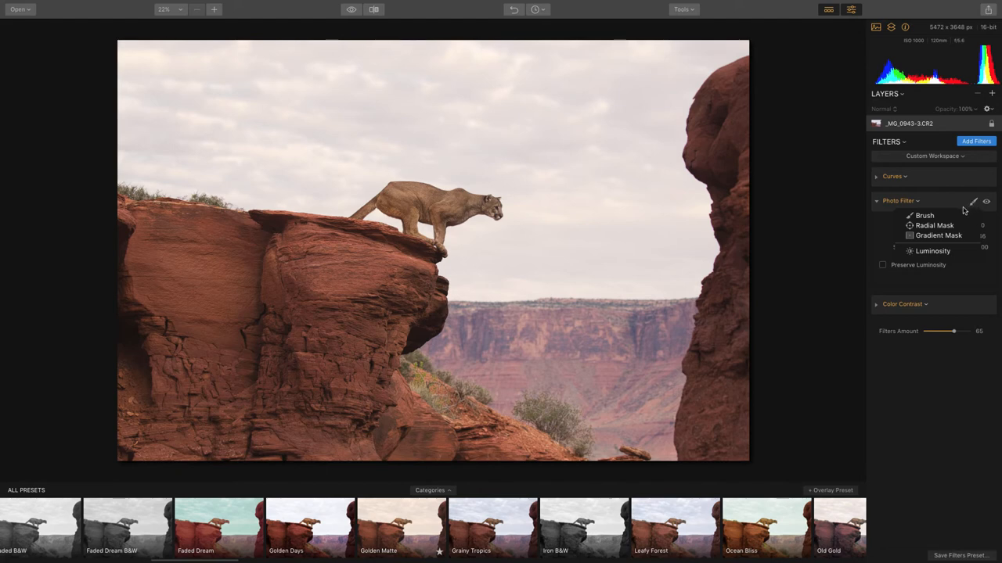
pyautogui.click(925, 216)
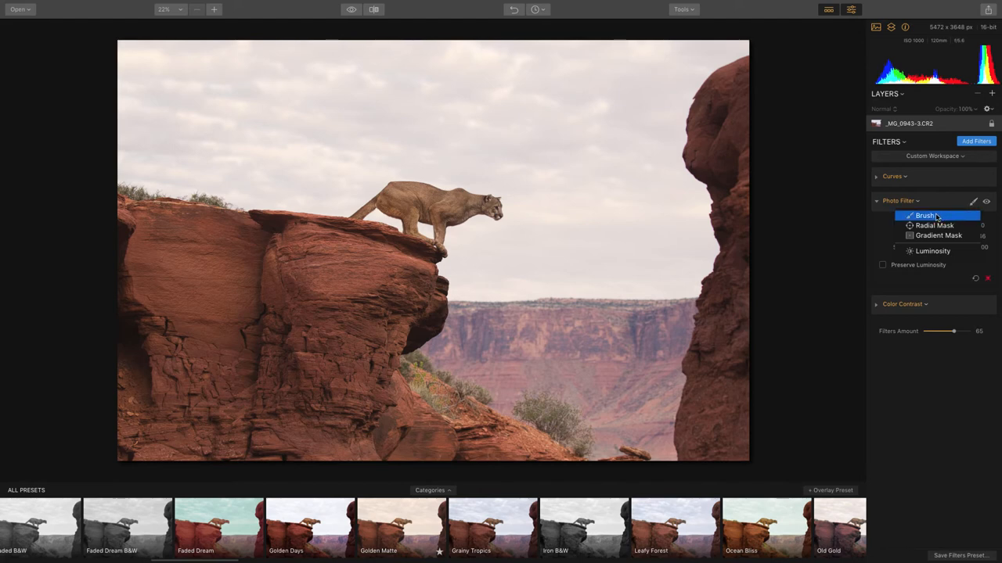
pyautogui.click(924, 215)
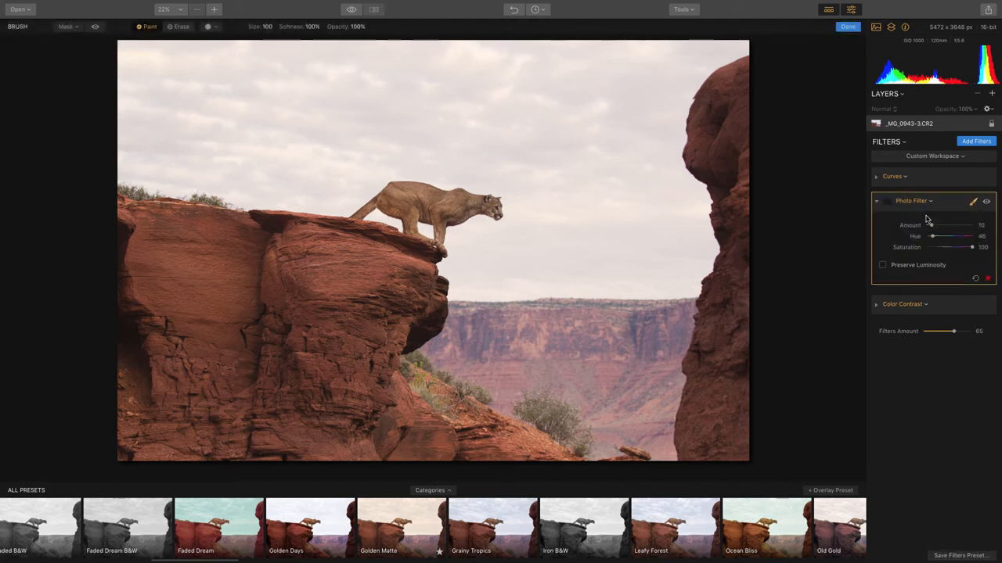
# - Brush the Photo Filter mask over part of the sky, undoing the last stroke
pyautogui.click(986, 201)
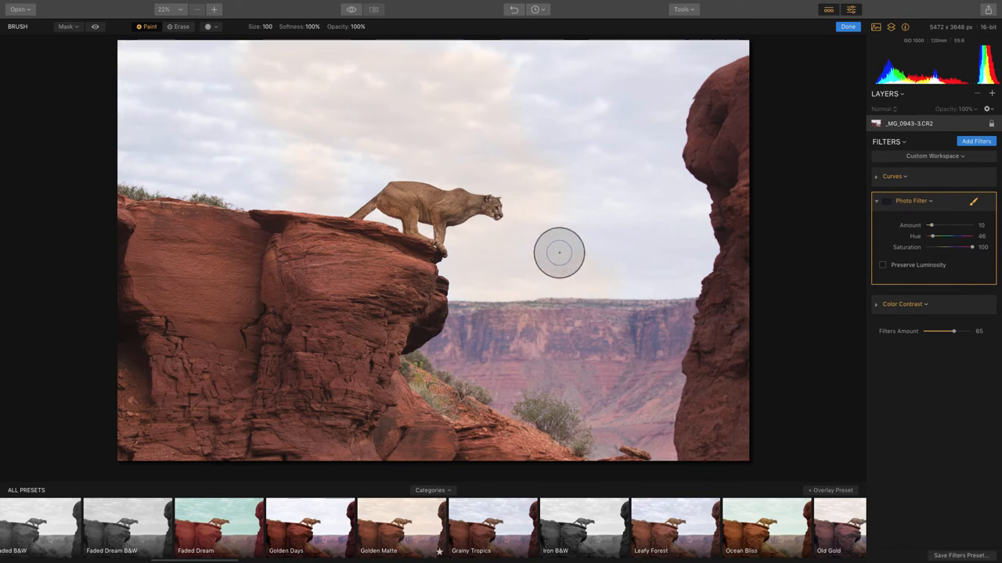
pyautogui.moveTo(589, 232)
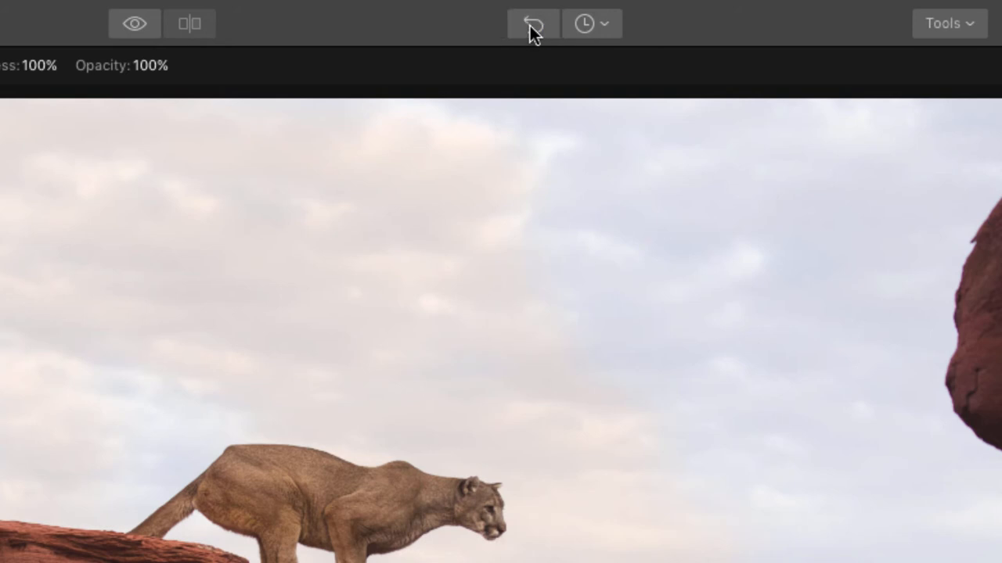
pyautogui.click(532, 23)
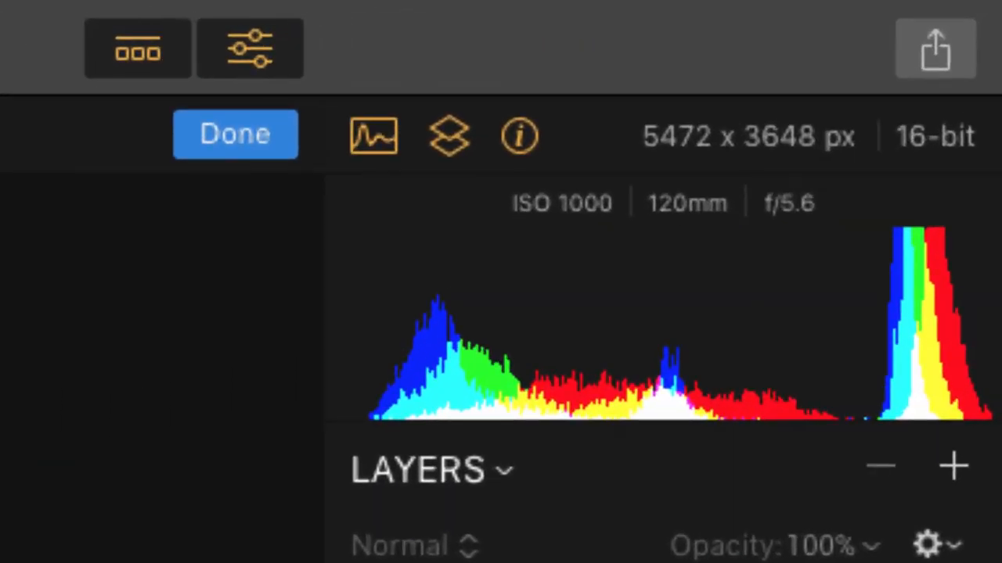
# - Scroll down the side panel and open the Filters Catalog via Add Filters
pyautogui.scroll(-3)
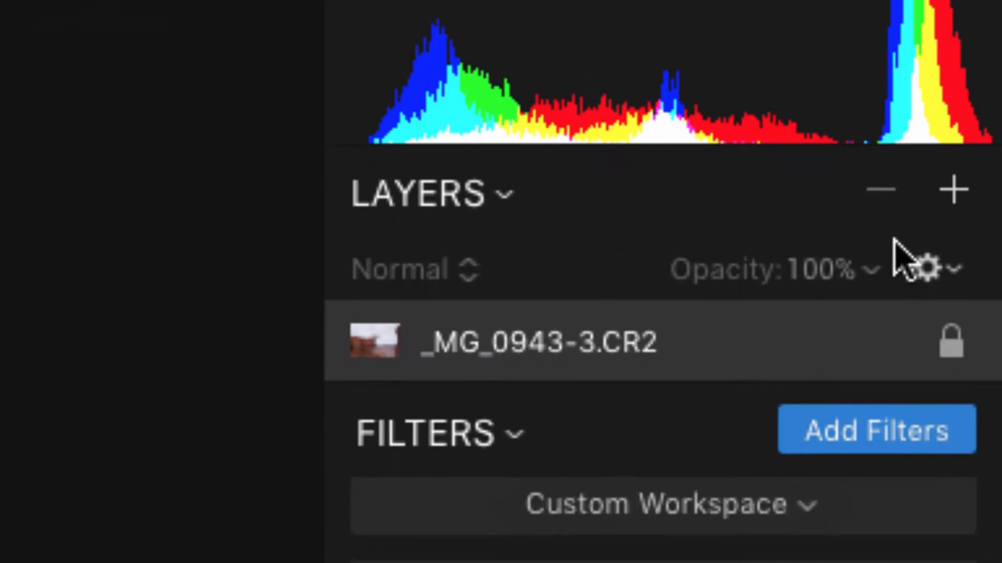
pyautogui.moveTo(861, 442)
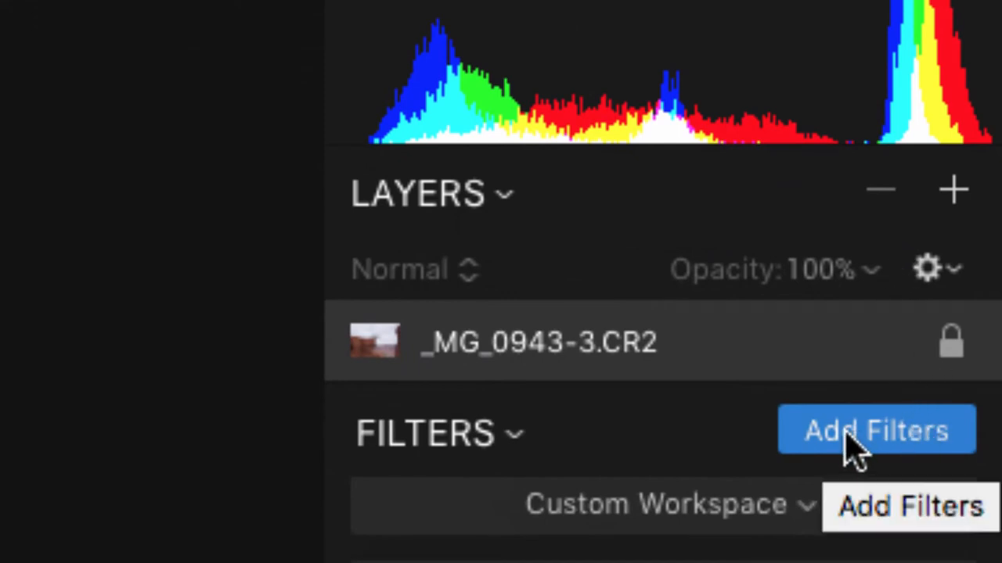
pyautogui.click(876, 430)
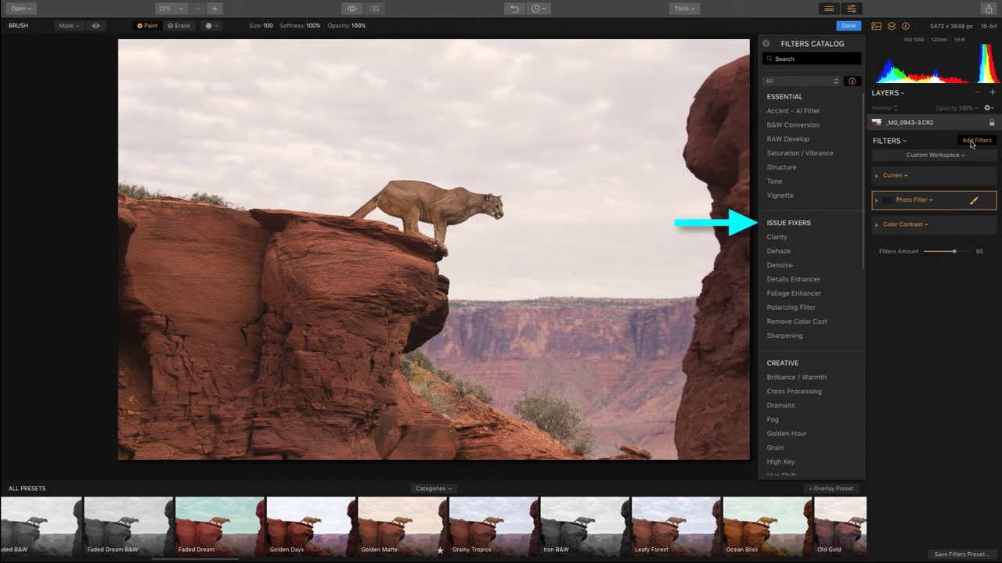
pyautogui.moveTo(791, 307)
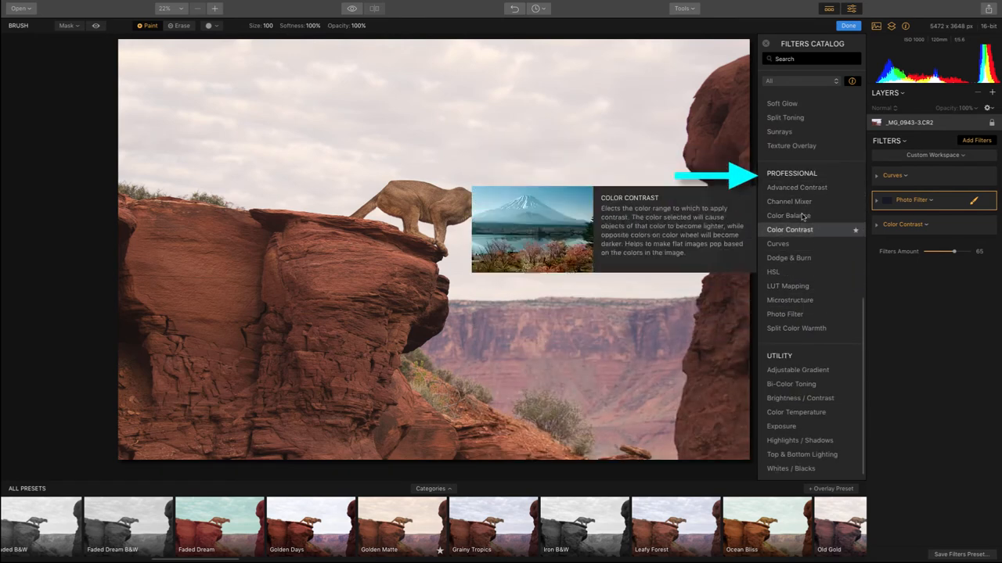
pyautogui.moveTo(787, 286)
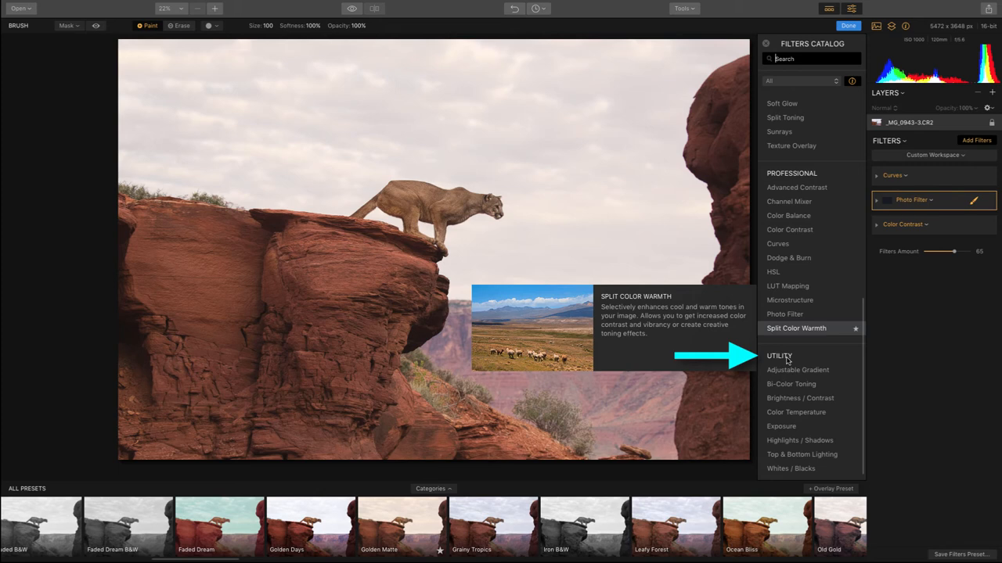
pyautogui.moveTo(798, 369)
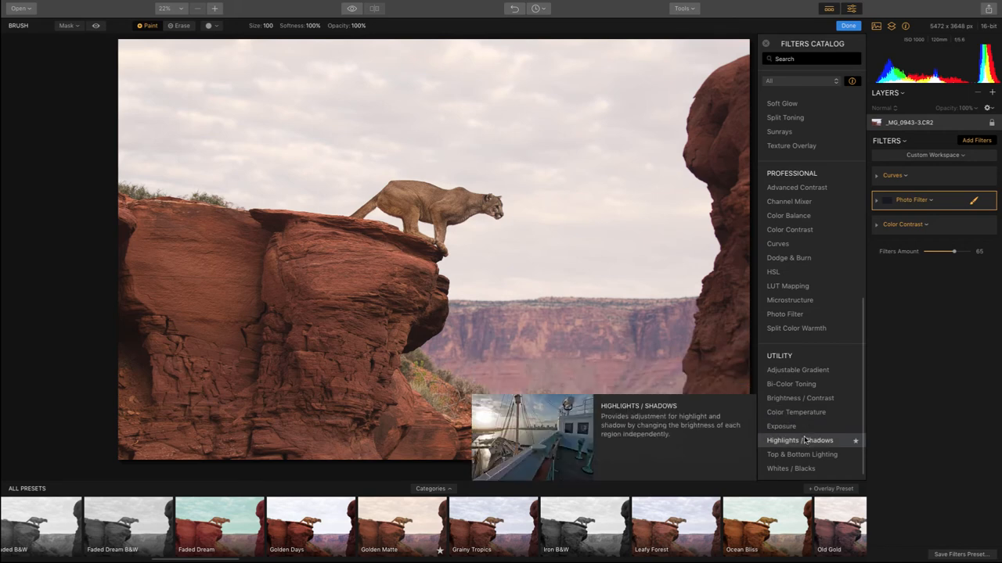
pyautogui.click(812, 58)
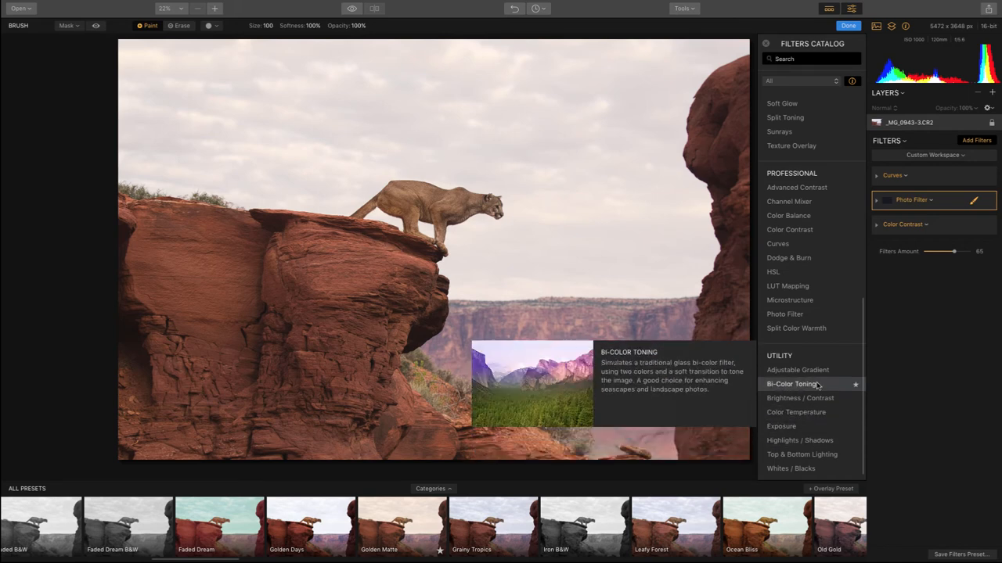
pyautogui.moveTo(784, 313)
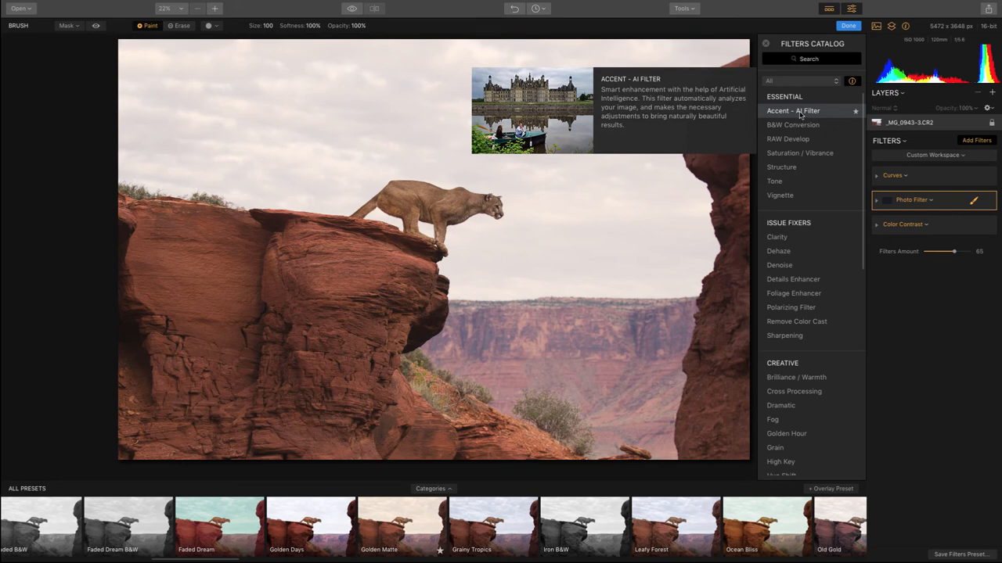
# - Add the Accent - AI Filter, raise its Boost to 63, and collapse its settings
pyautogui.click(793, 111)
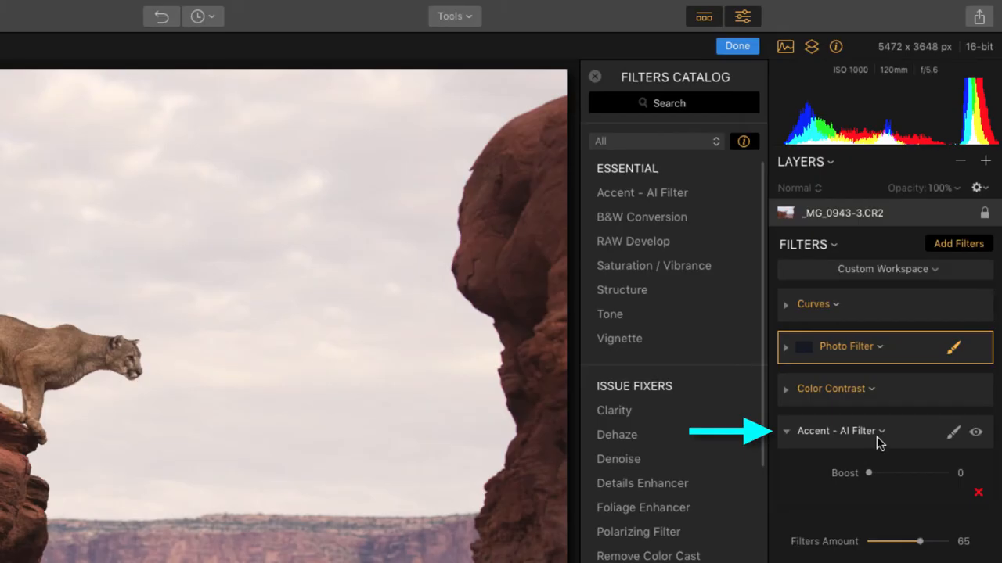
pyautogui.moveTo(886, 395)
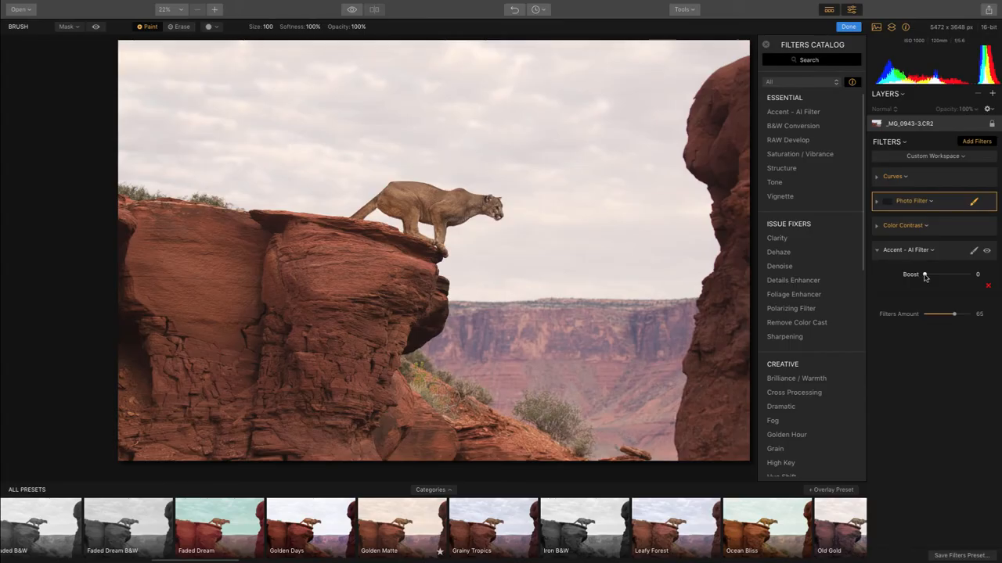
pyautogui.moveTo(925, 274); pyautogui.dragTo(932, 274)
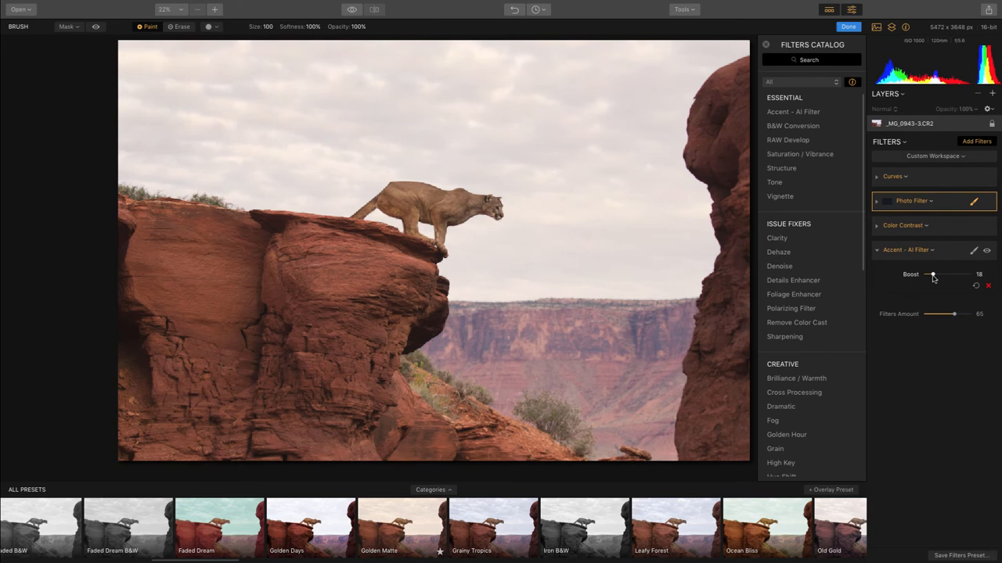
pyautogui.moveTo(931, 274); pyautogui.dragTo(946, 275)
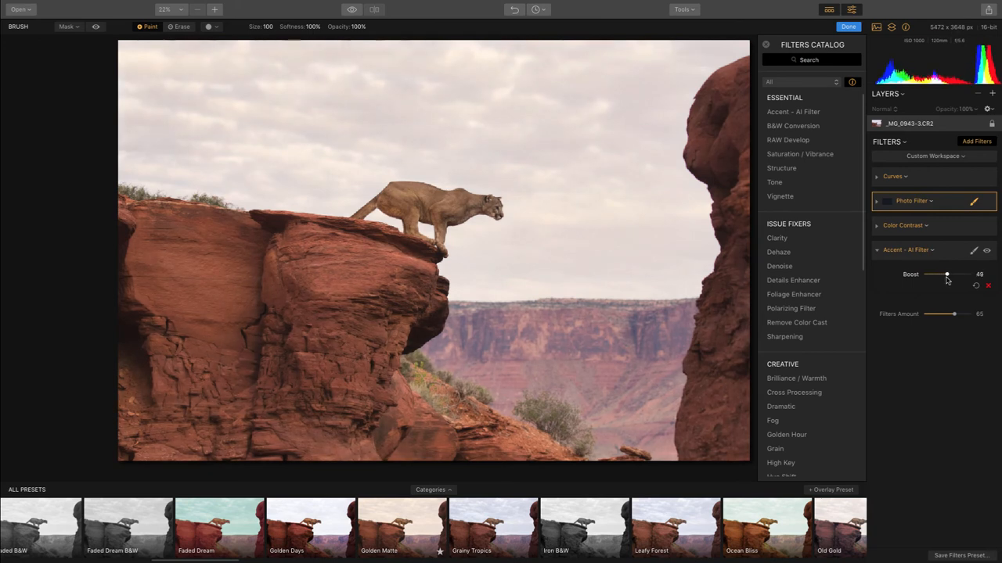
pyautogui.moveTo(946, 275); pyautogui.dragTo(950, 275)
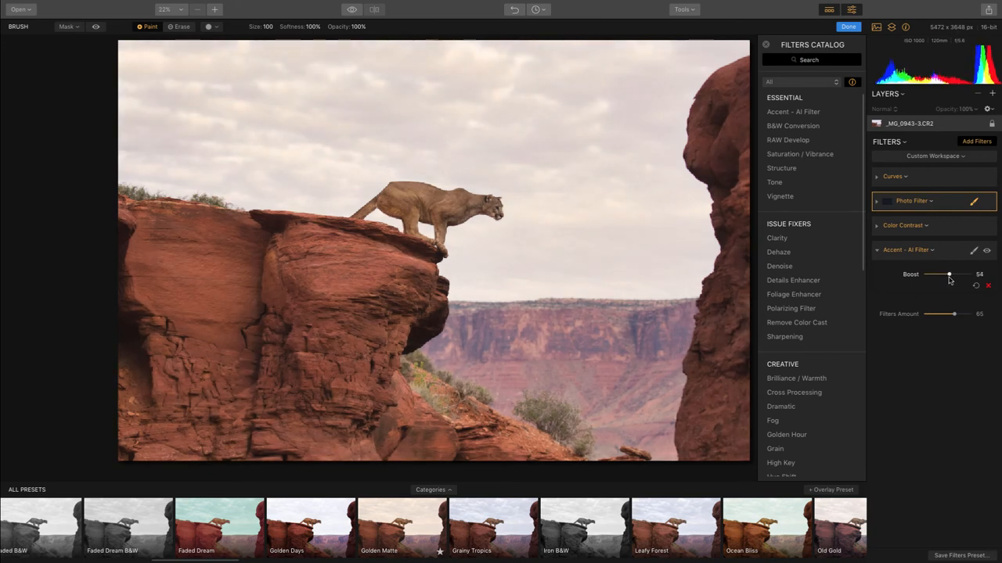
pyautogui.moveTo(949, 275); pyautogui.dragTo(953, 275)
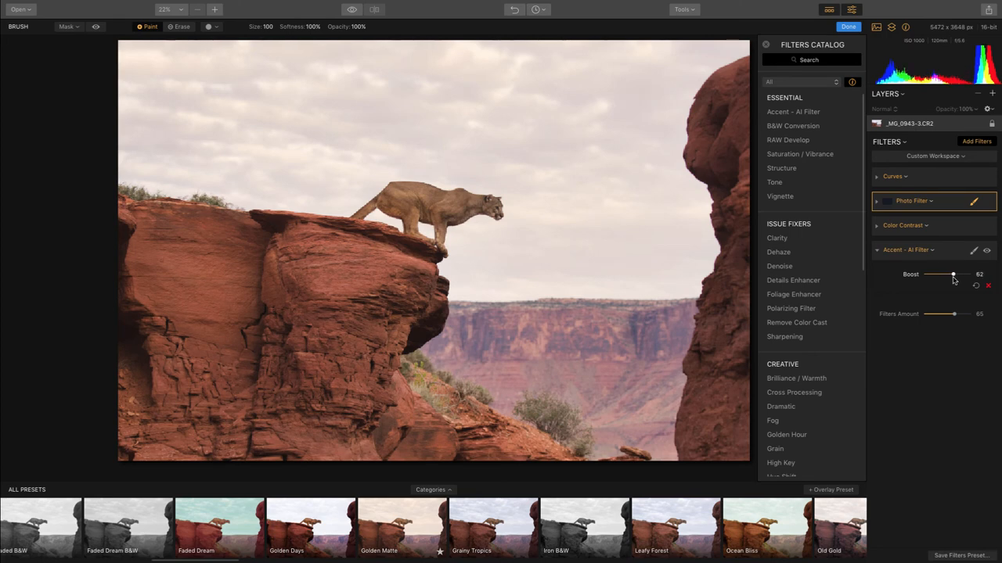
pyautogui.moveTo(951, 275); pyautogui.dragTo(953, 275)
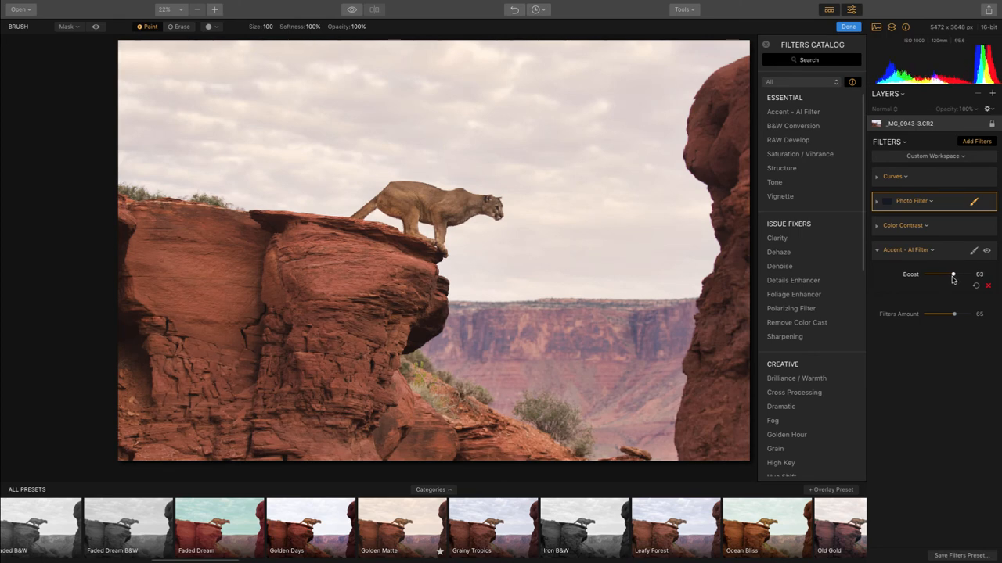
pyautogui.click(987, 250)
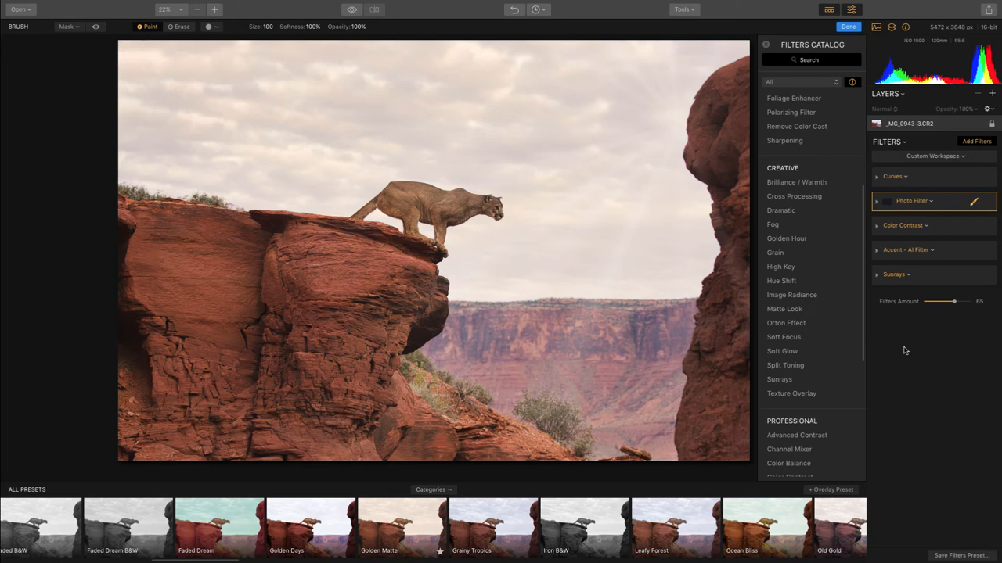
pyautogui.moveTo(915, 331)
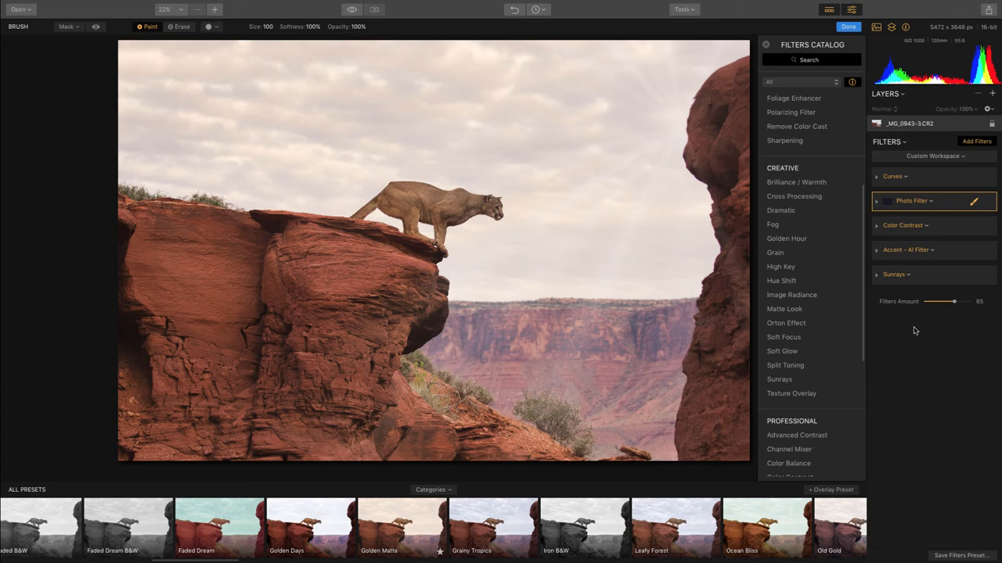
pyautogui.moveTo(902, 97)
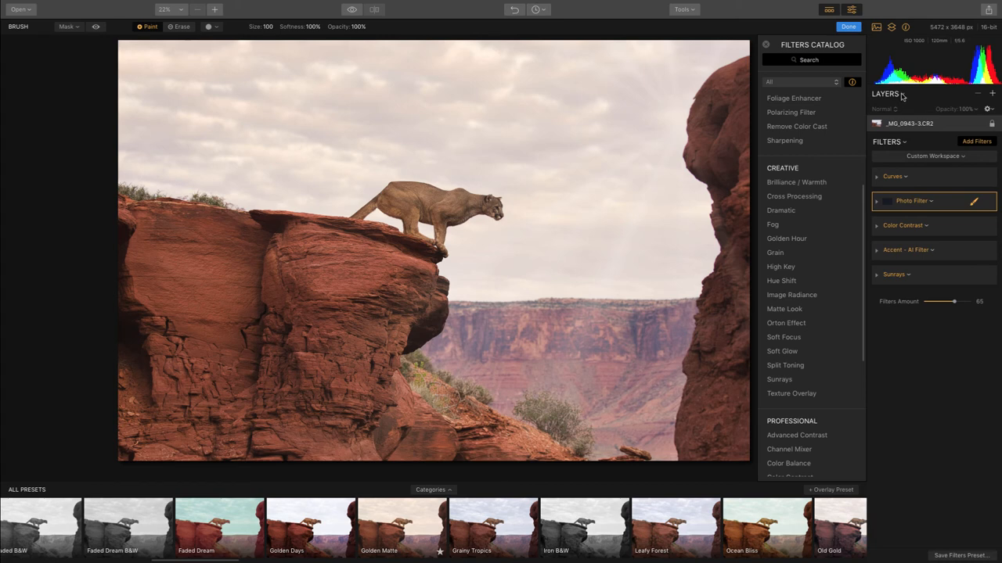
# - Show the layer merge options for merging all or only visible layers
pyautogui.click(887, 94)
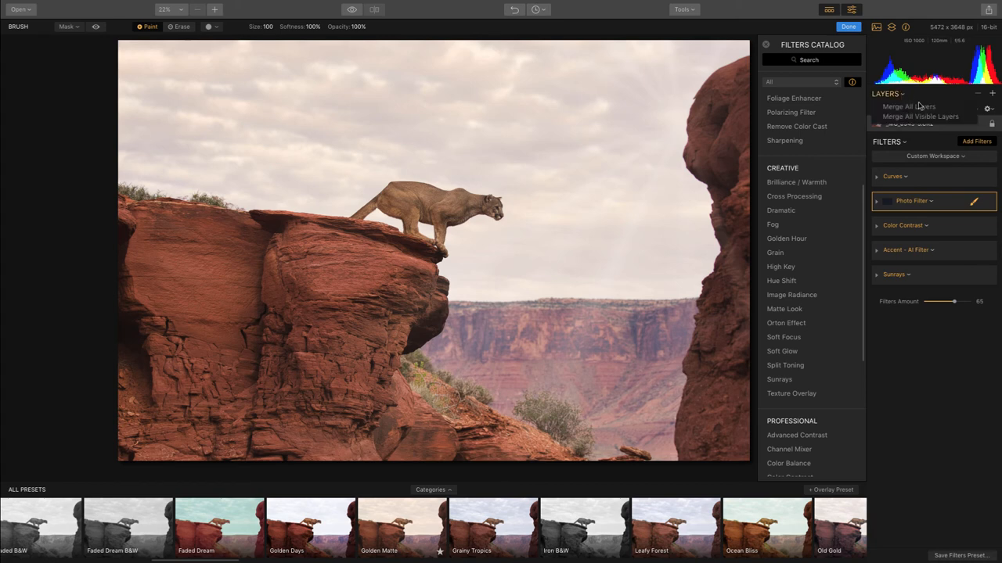
pyautogui.moveTo(926, 133)
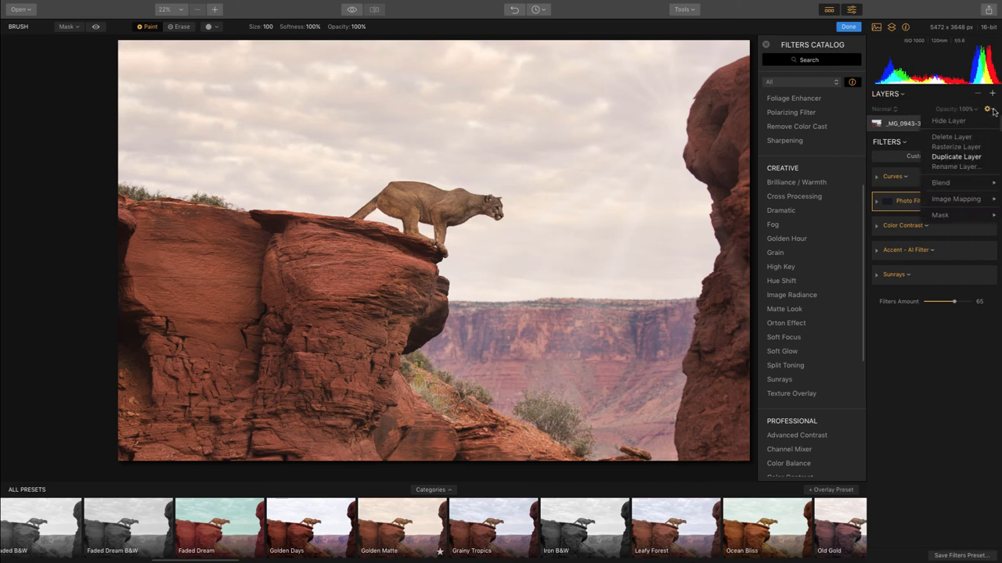
pyautogui.moveTo(955, 156)
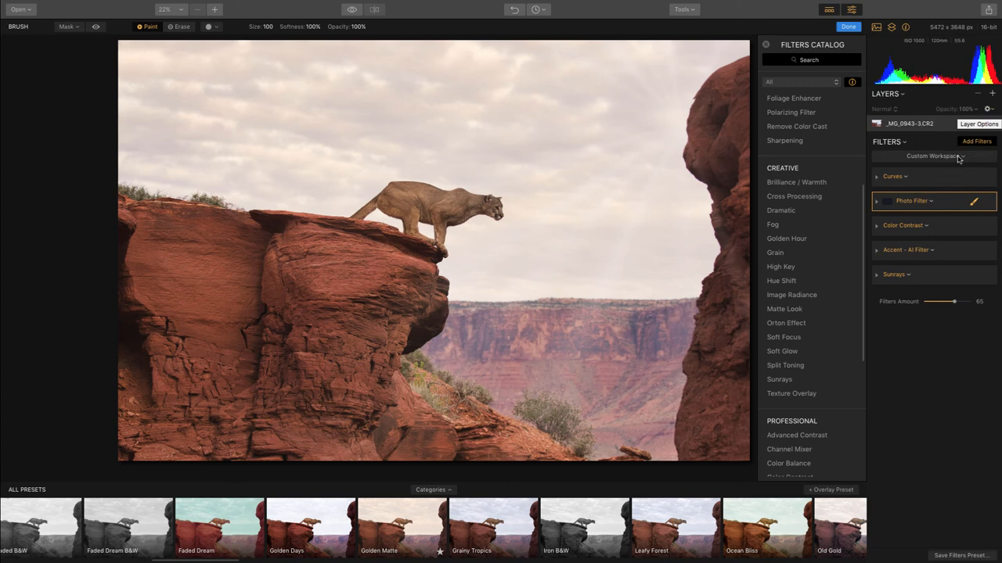
# - Blend the copied layer in Overlay at 10% opacity, then toggle it to compare
pyautogui.rightClick(910, 124)
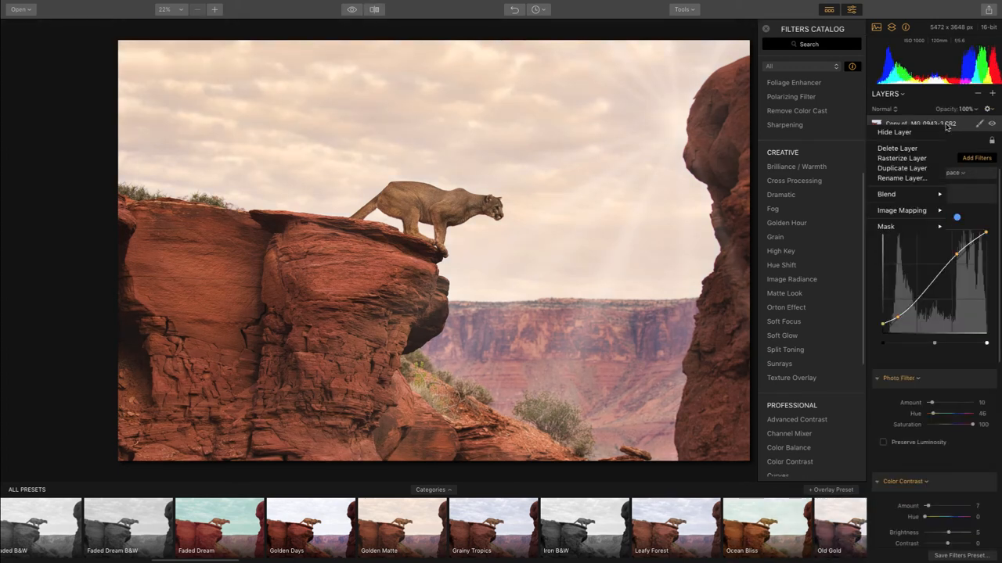
pyautogui.moveTo(903, 194)
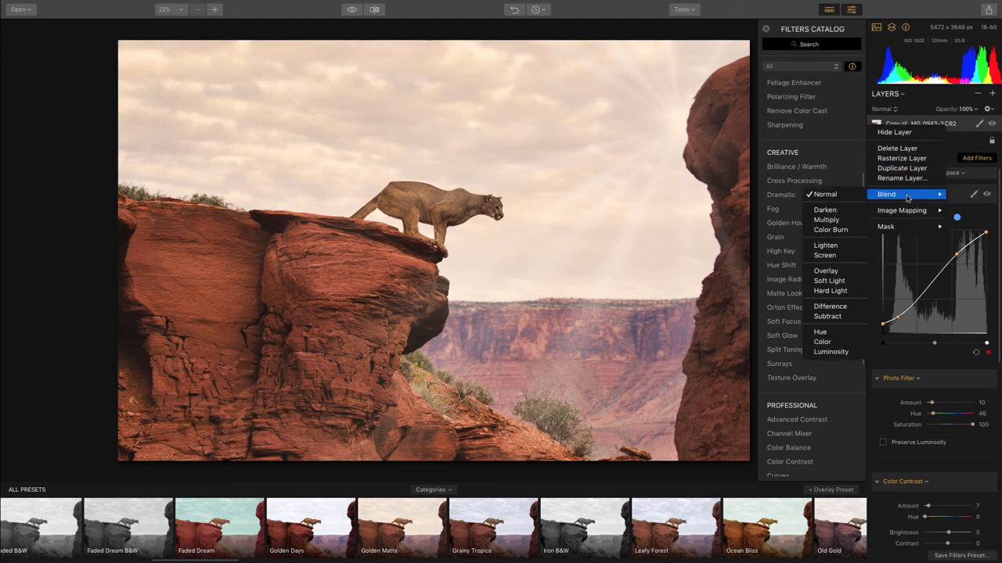
pyautogui.click(825, 271)
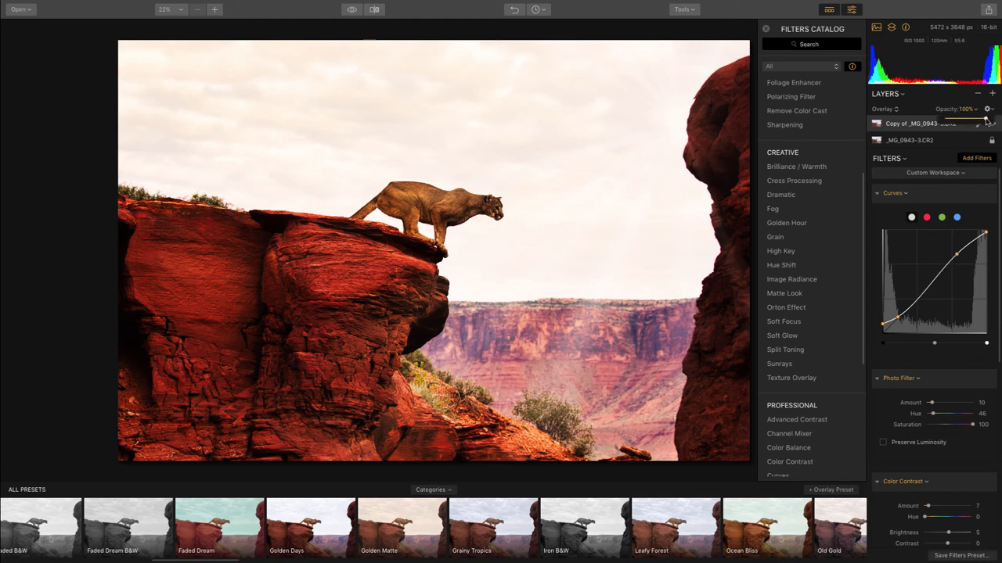
pyautogui.moveTo(974, 122); pyautogui.dragTo(961, 123)
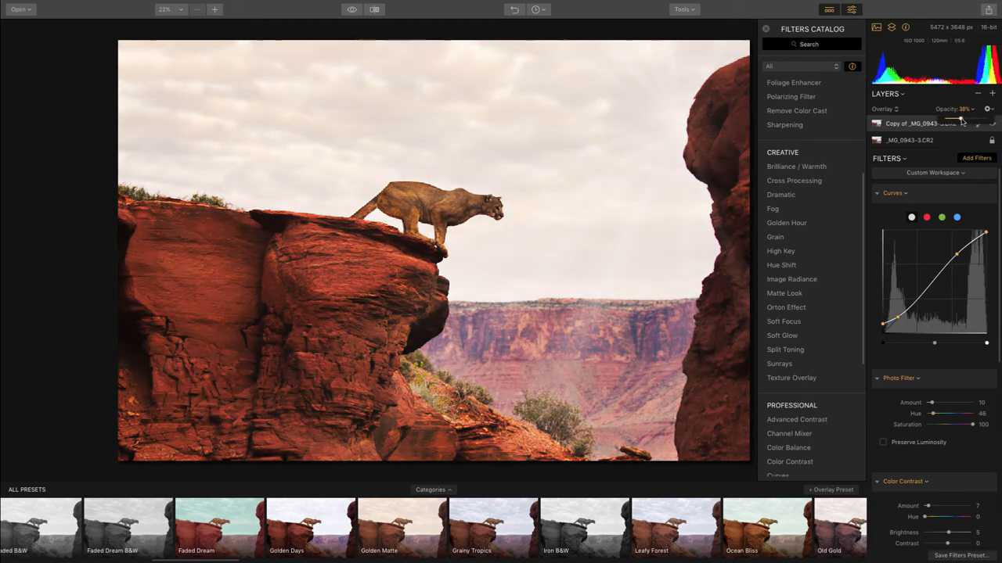
pyautogui.moveTo(962, 108); pyautogui.dragTo(950, 108)
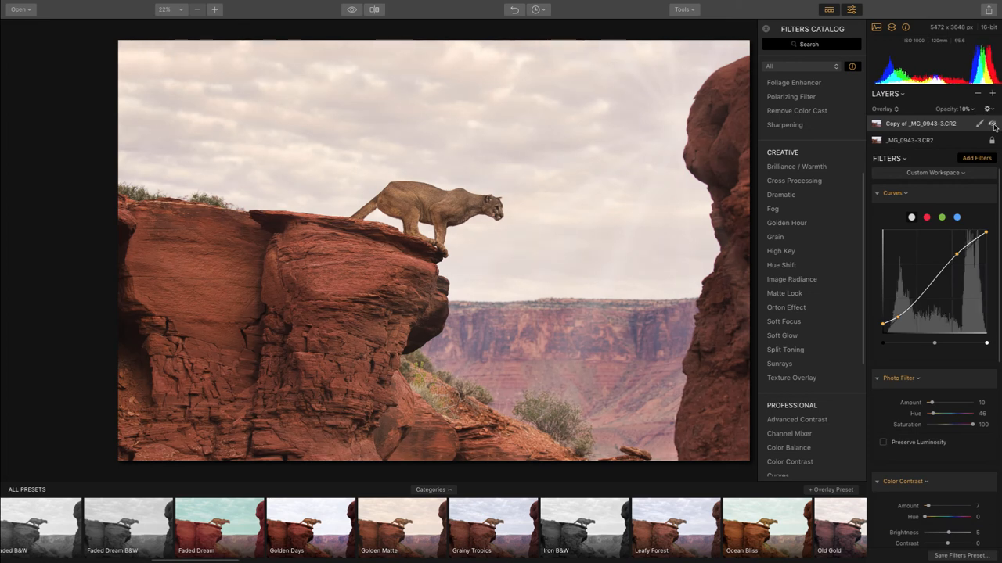
pyautogui.click(992, 123)
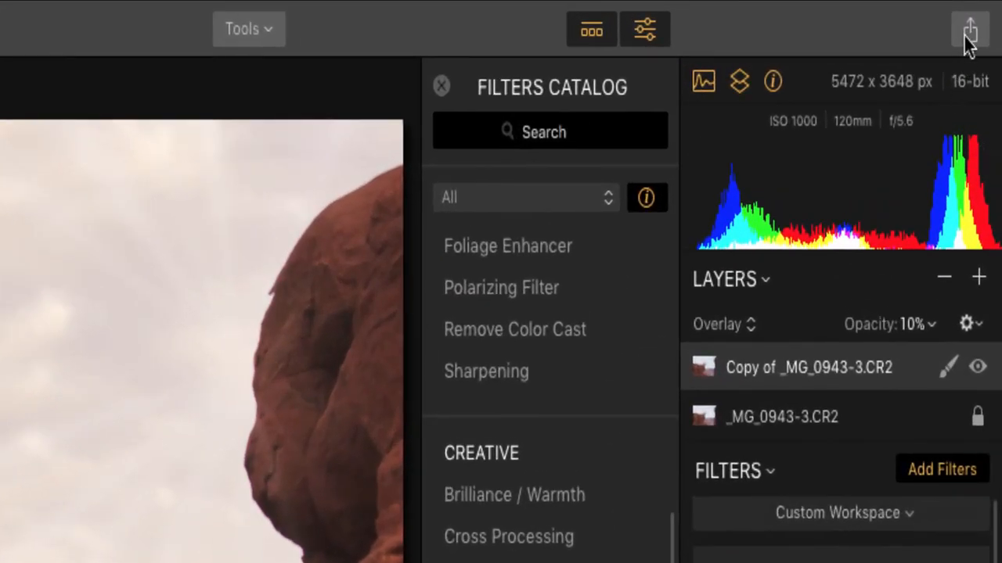
# - Choose Export to Image from the share menu, append 'edit' to name it _MG_0943-3-edit, and expand the folder browser
pyautogui.click(969, 29)
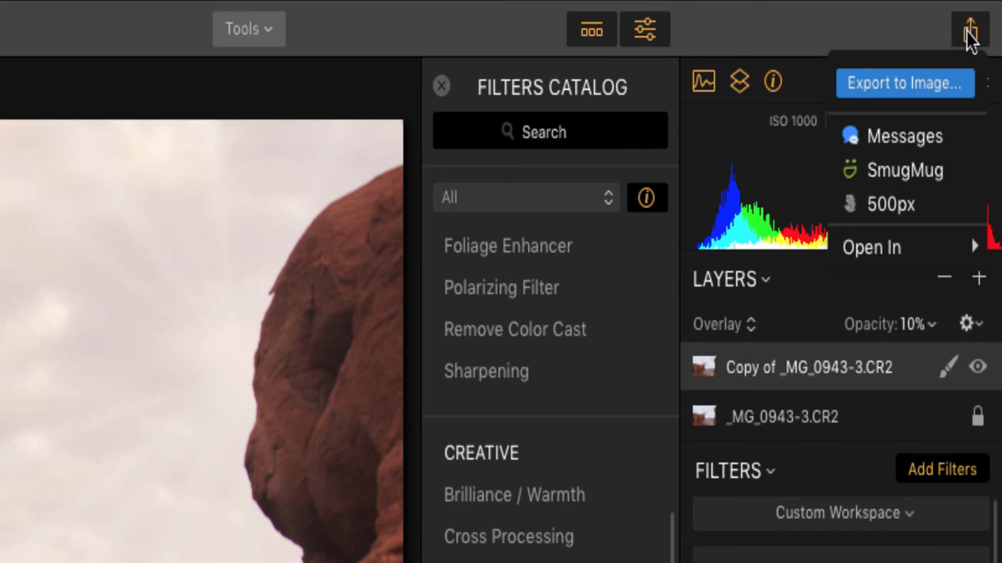
pyautogui.moveTo(927, 92)
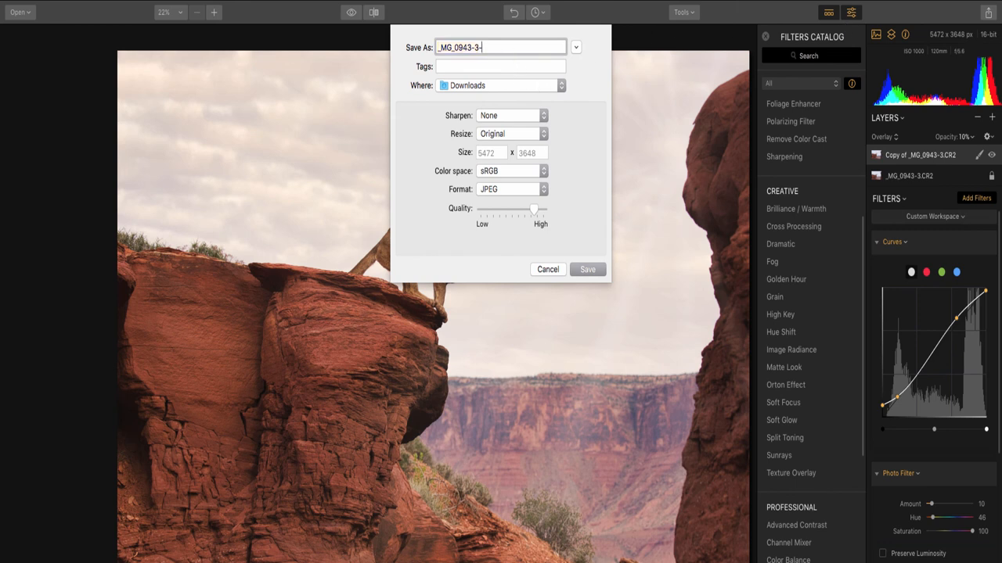
pyautogui.write('edit')
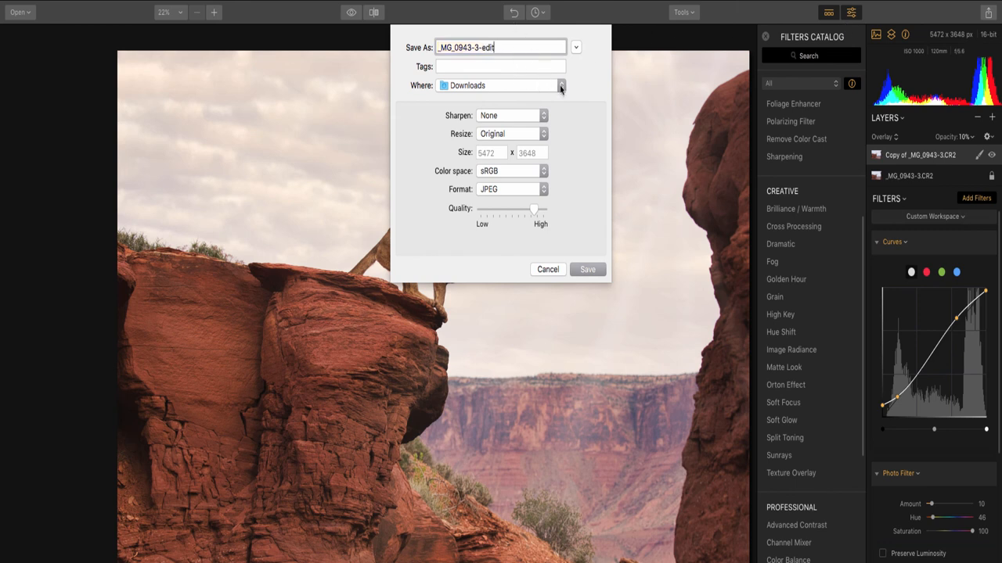
pyautogui.click(560, 86)
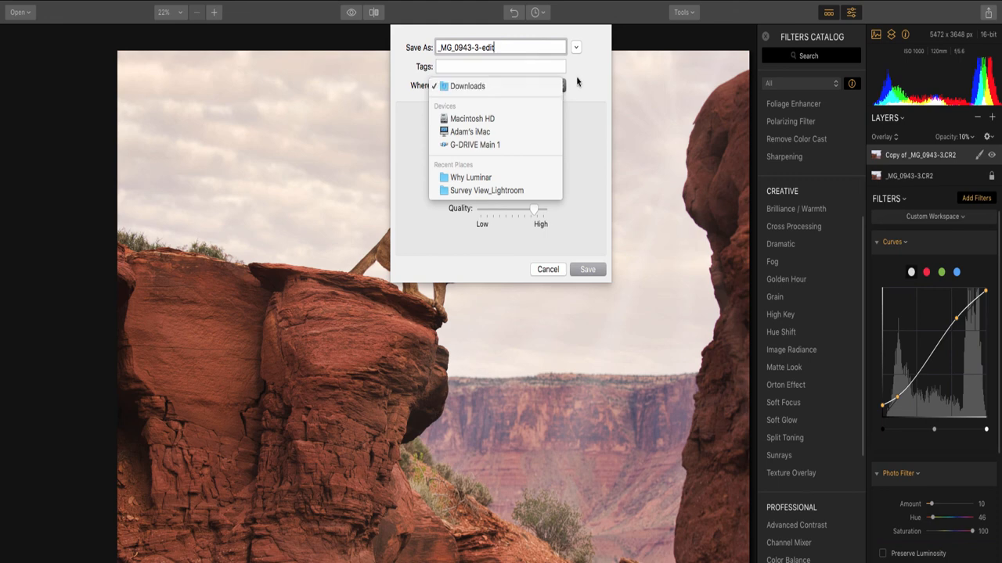
pyautogui.click(576, 47)
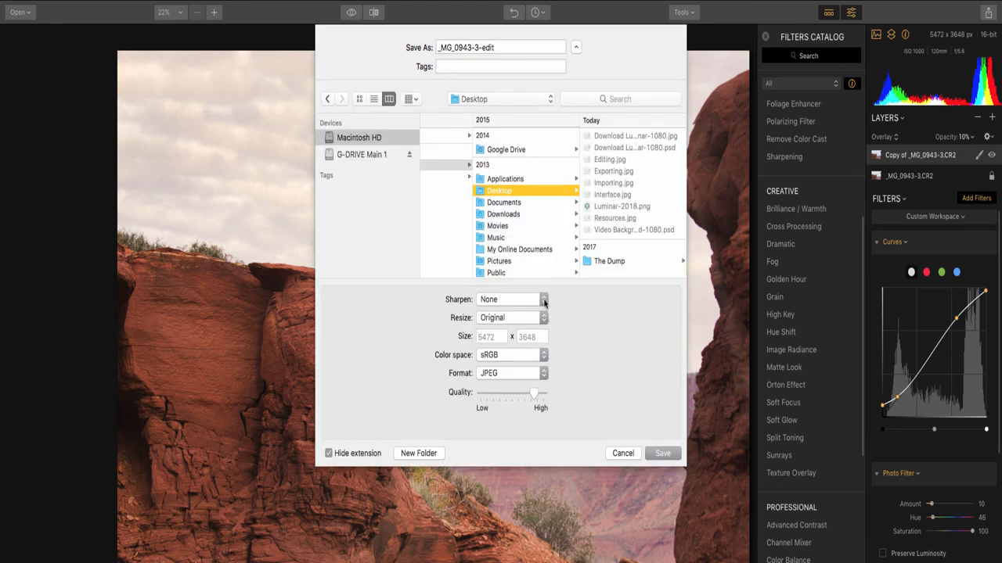
# - Set export sharpening to Medium and resize by Long Edge to 1080 px
pyautogui.click(544, 299)
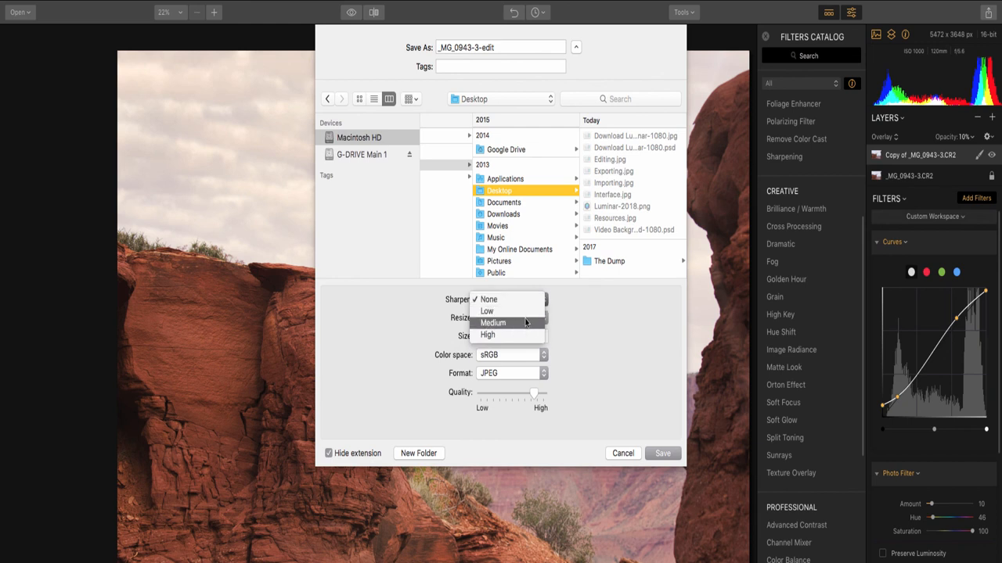
pyautogui.click(493, 323)
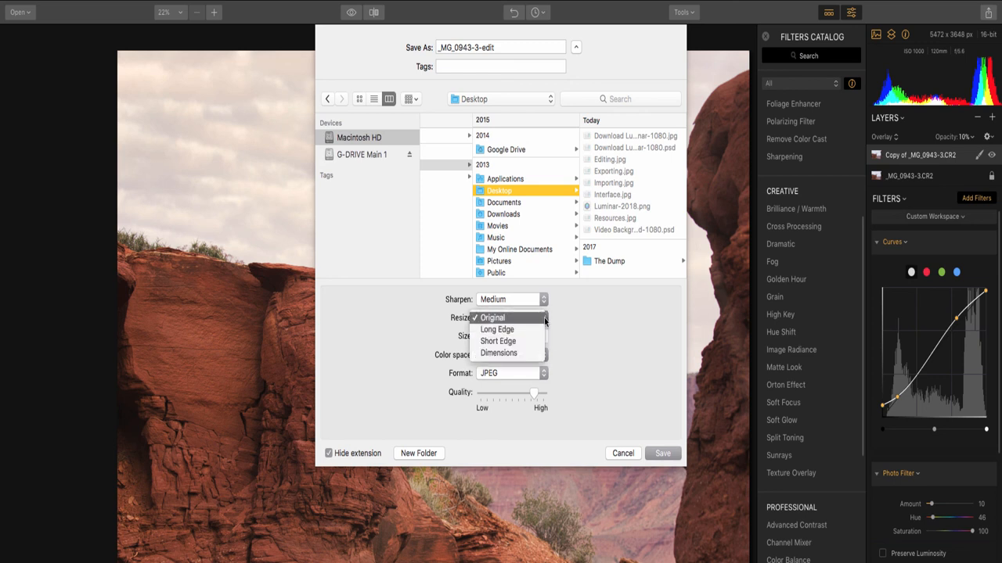
pyautogui.click(497, 328)
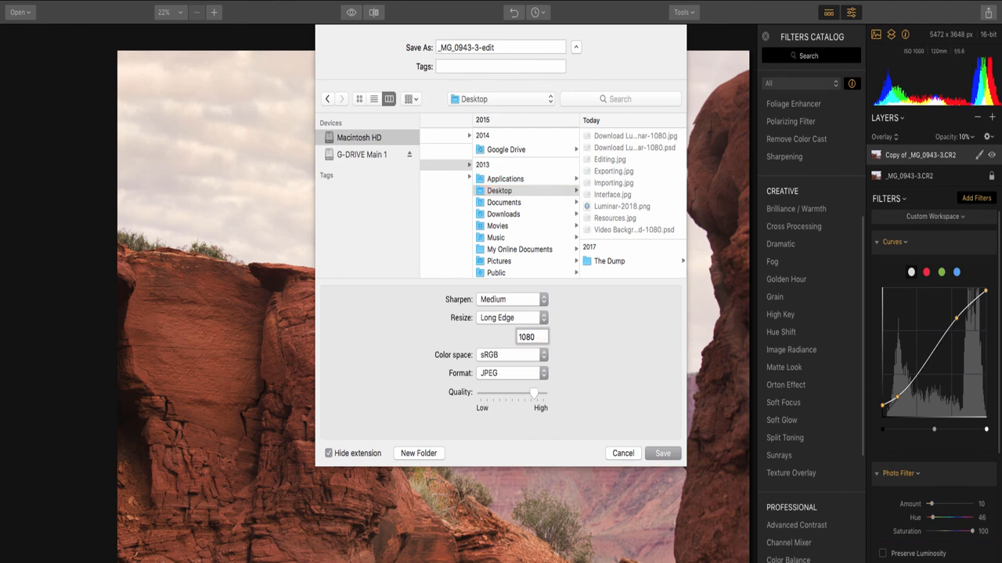
pyautogui.click(512, 354)
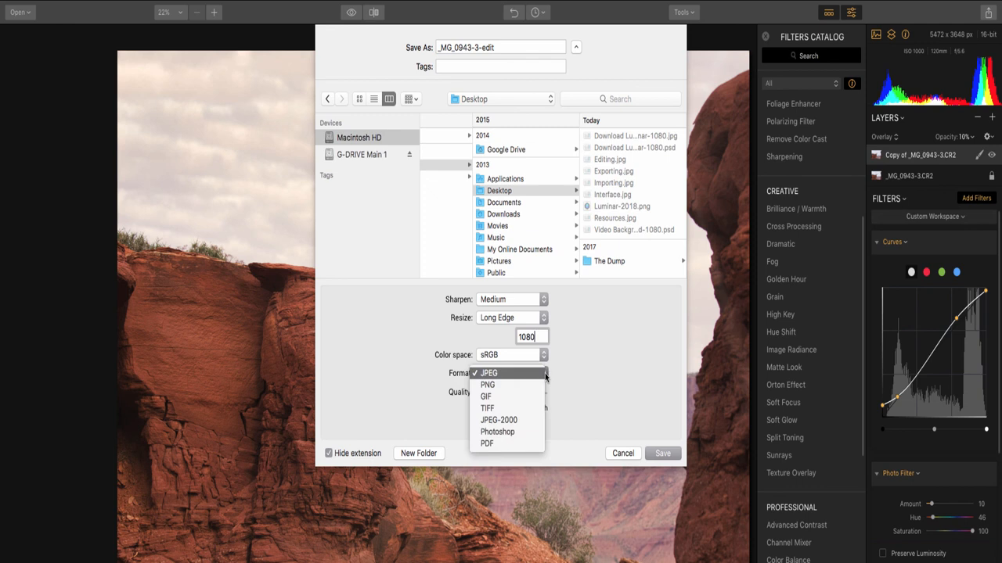
# - Keep JPEG format at high quality and save the export to Desktop
pyautogui.click(488, 372)
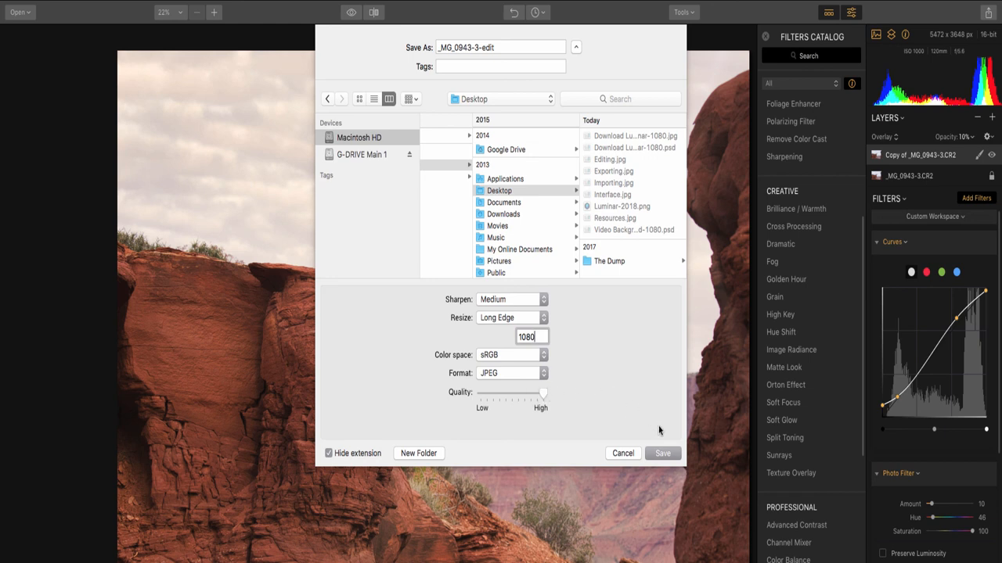
pyautogui.click(662, 453)
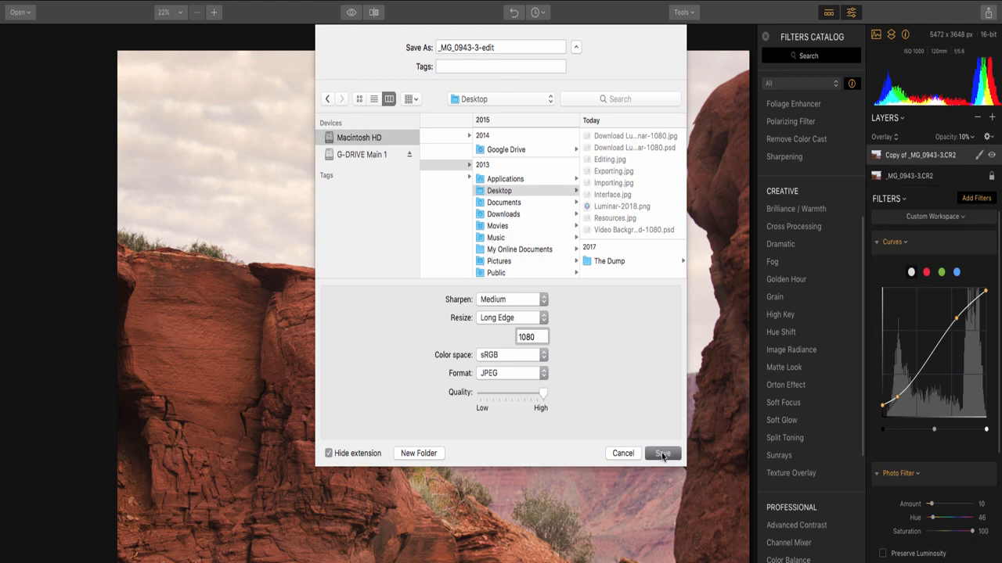
pyautogui.click(662, 453)
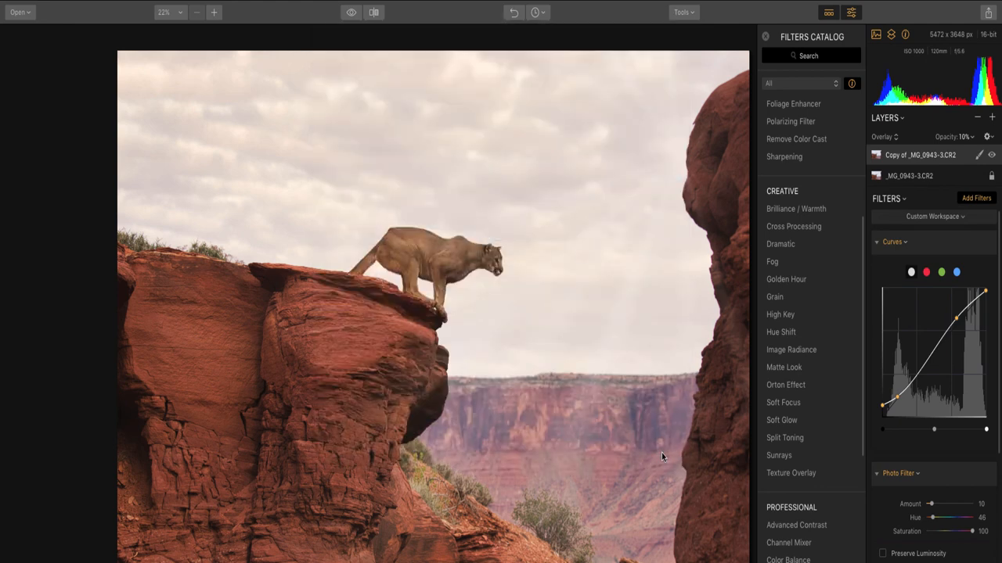